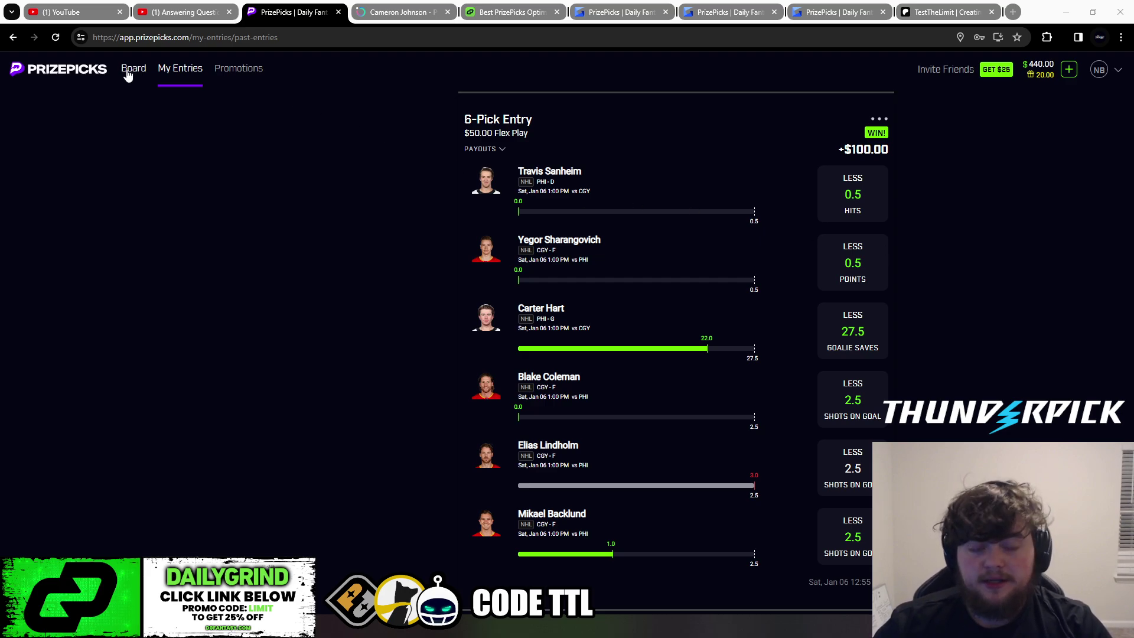
# - Return from the winning 6-pick entry to the NBA points props board
pyautogui.click(134, 68)
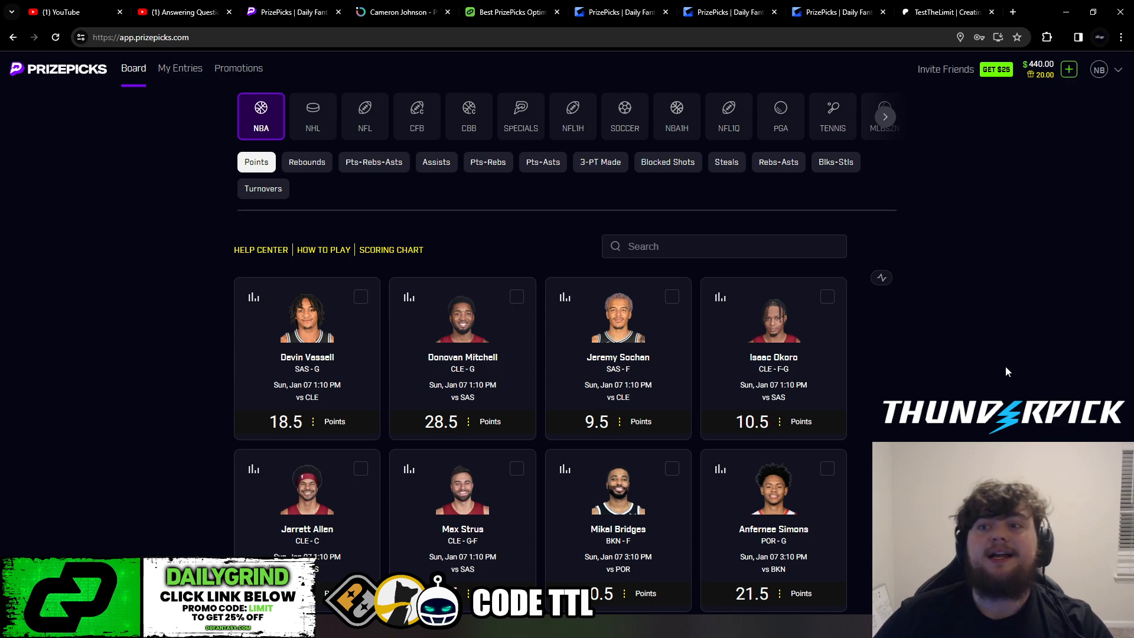
# - Bring the TestTheLimit Patreon page with its $20/month All-Access VIP tier forward
pyautogui.click(945, 12)
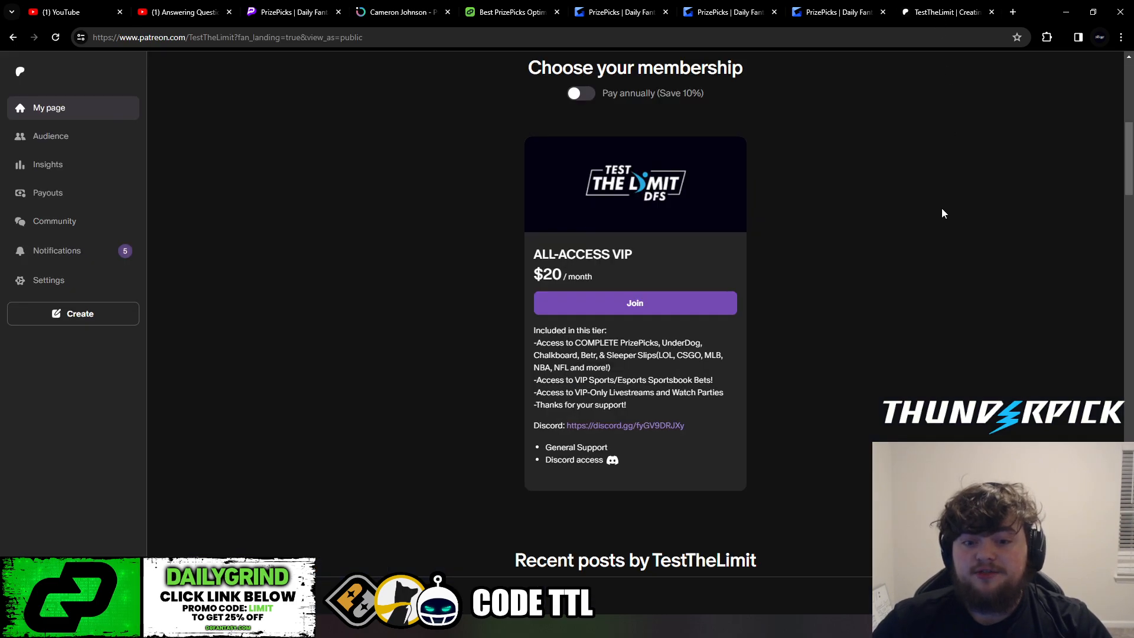
pyautogui.moveTo(938, 232)
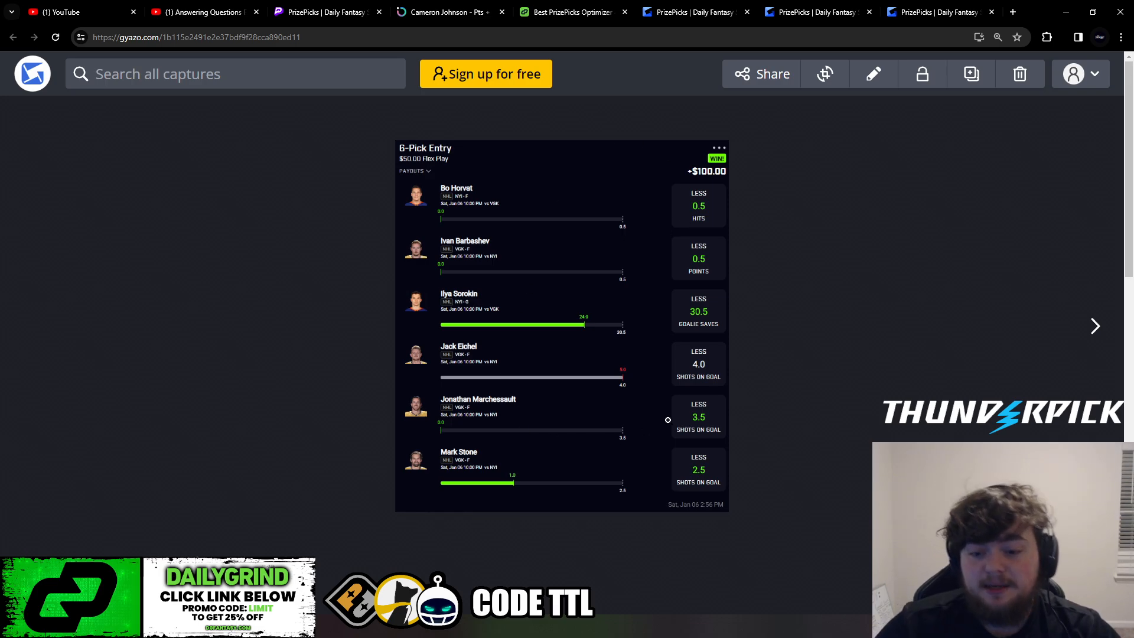
pyautogui.moveTo(501, 366)
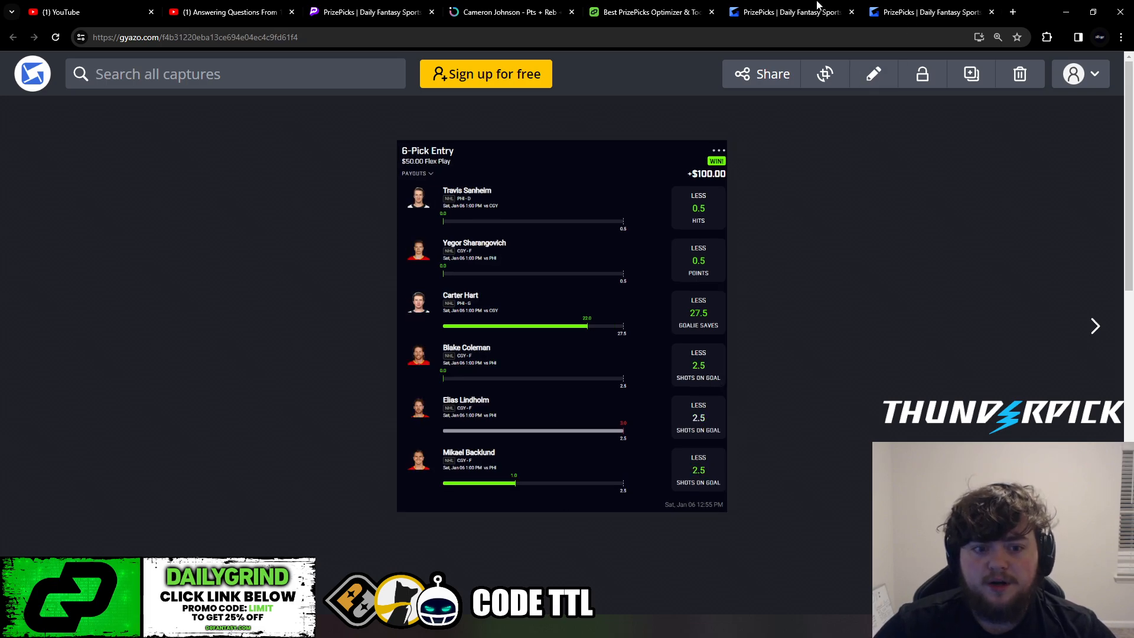
# - Close an extra Gyazo screenshot tab, leaving the Travis Sanheim 6-pick entry displayed
pyautogui.click(1095, 326)
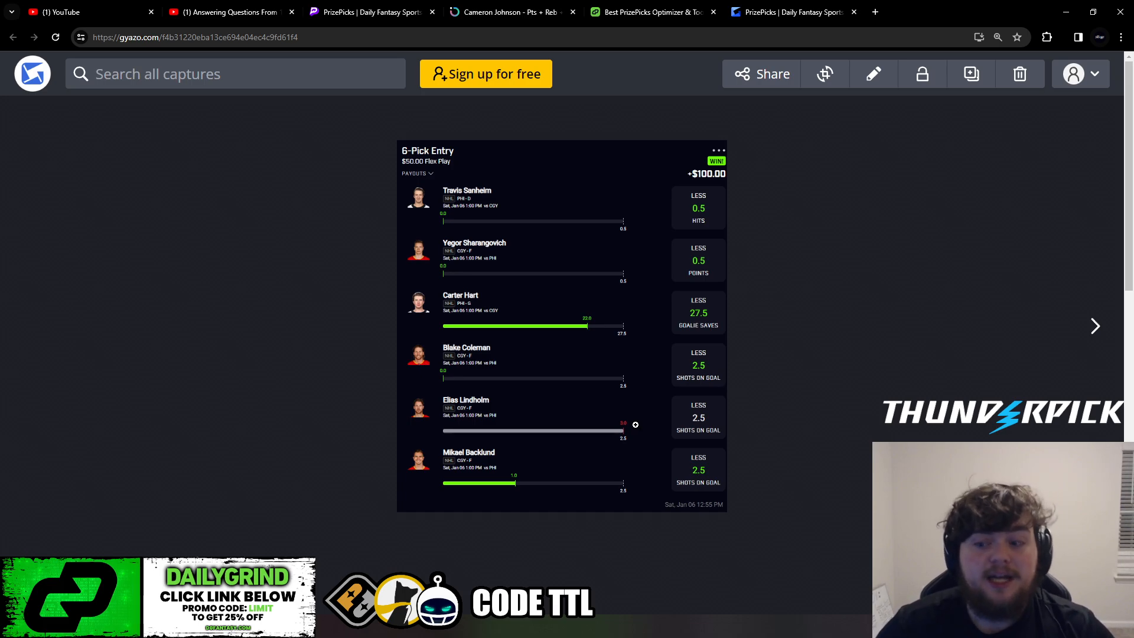
# - Close the leftover Gyazo and duplicate PrizePicks tabs, leaving the NBA board
pyautogui.click(788, 12)
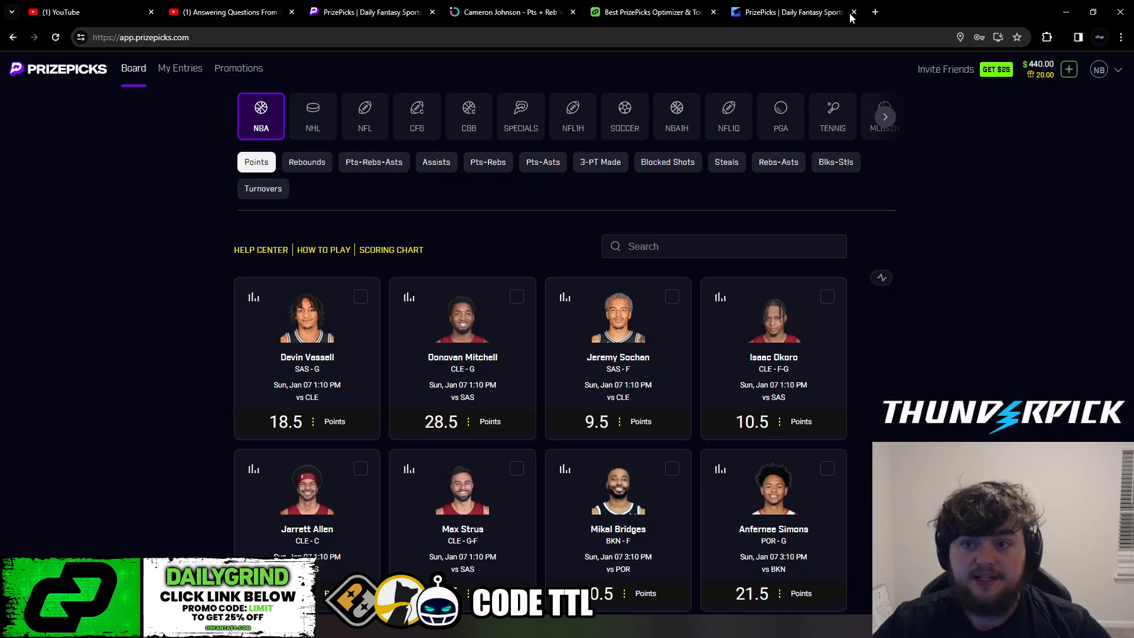
pyautogui.click(852, 11)
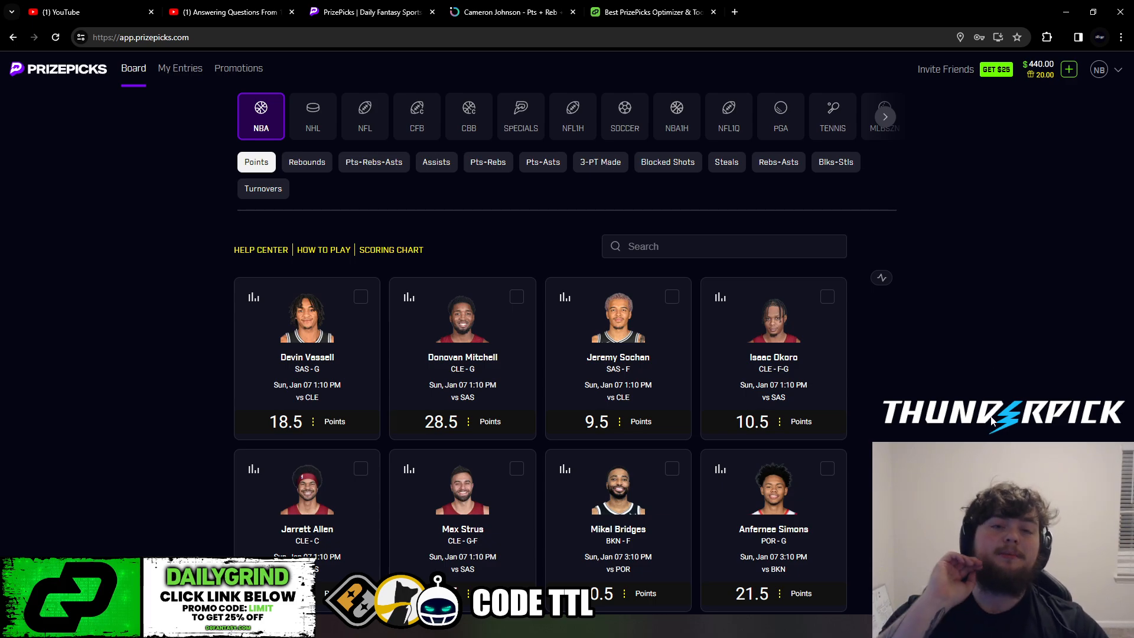
pyautogui.moveTo(823, 328)
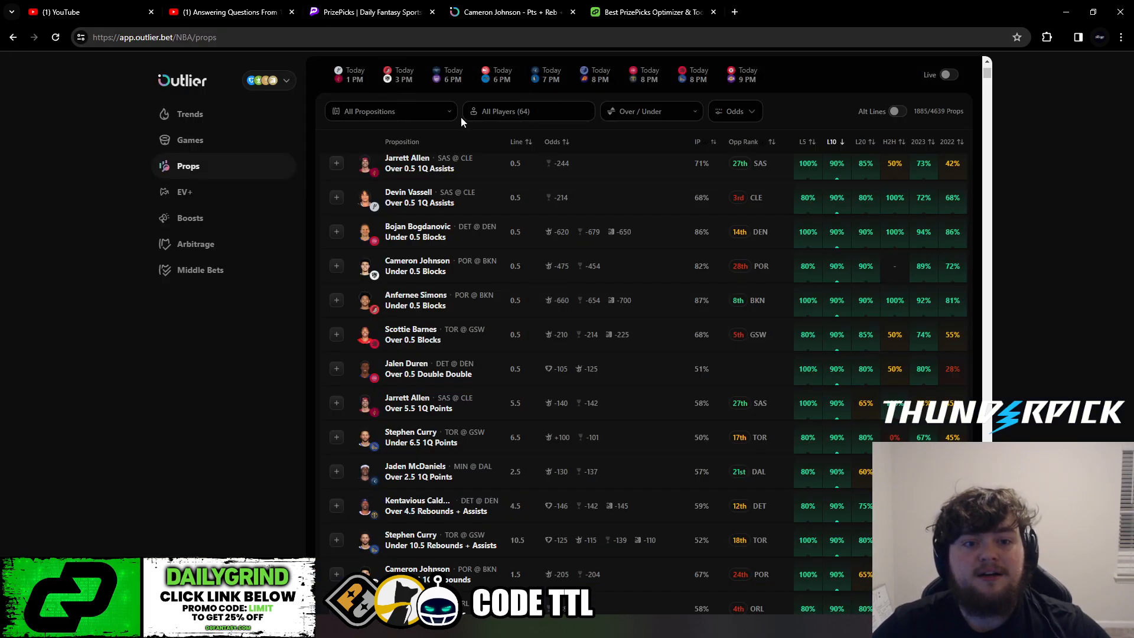
pyautogui.moveTo(603, 152)
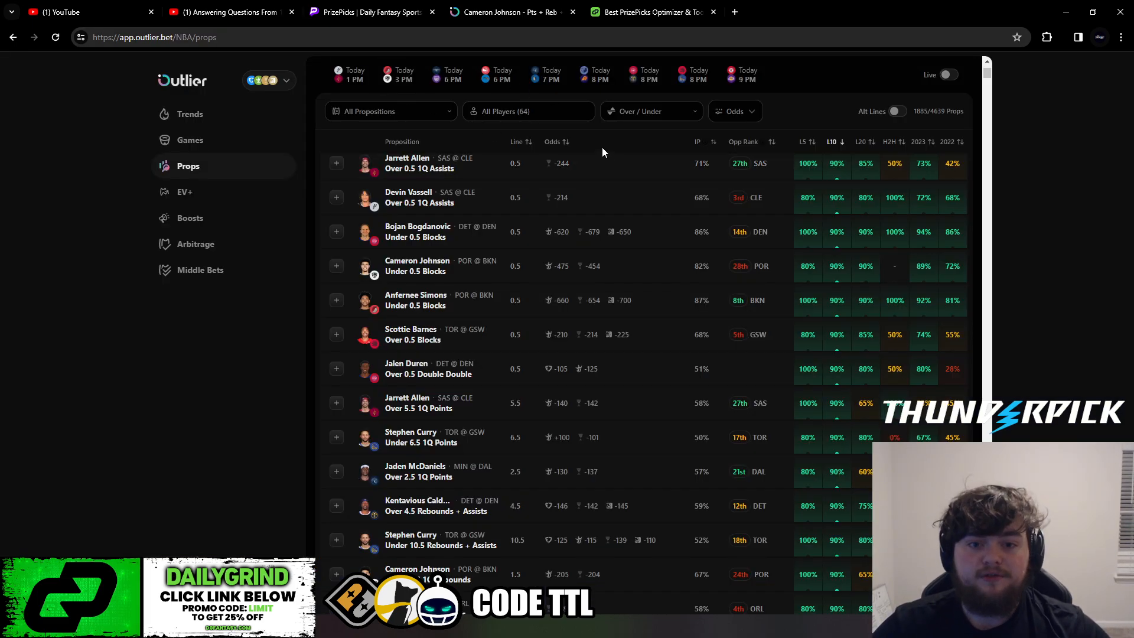
# - Show DailyGrind's PrizePicks DFS optimizer with NBA as the league filter, ranking props by odds to hit
pyautogui.click(644, 11)
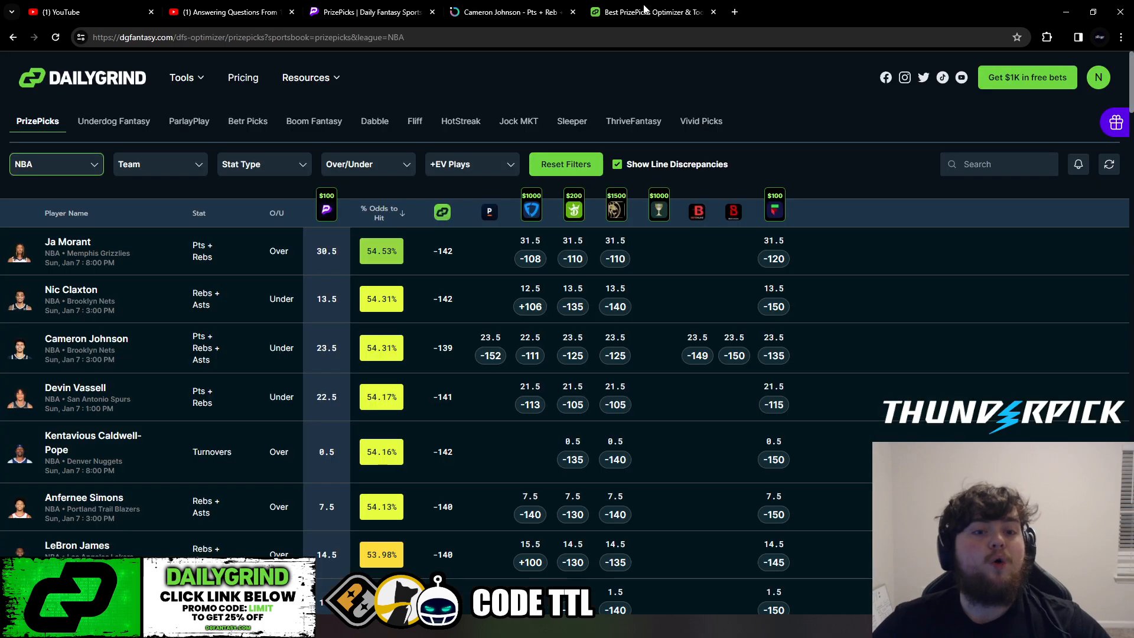
pyautogui.moveTo(885, 219)
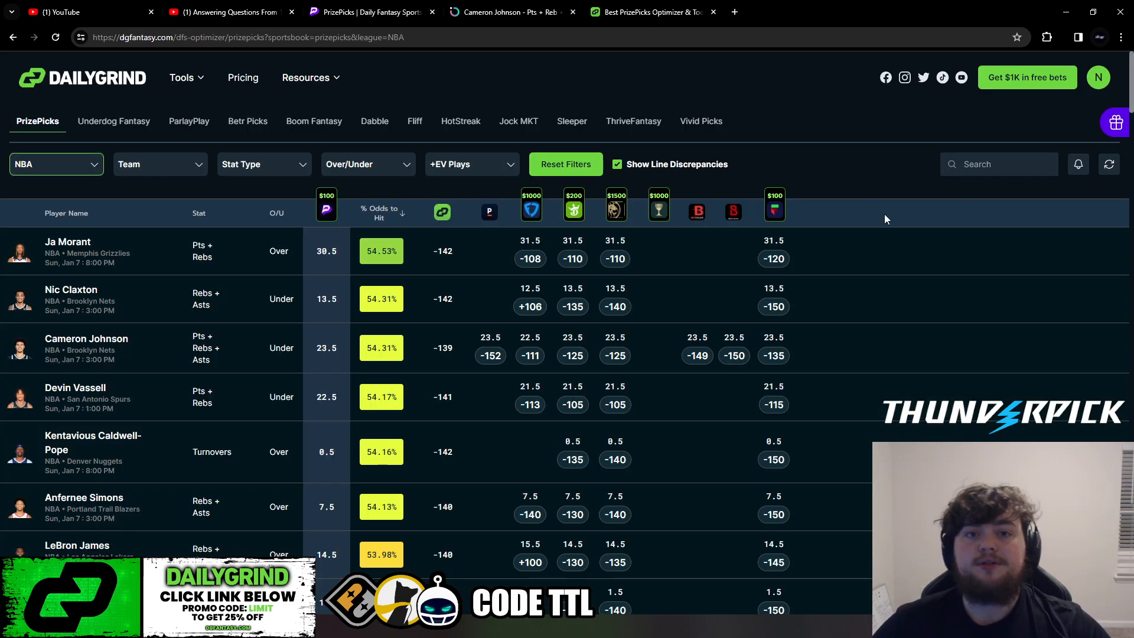
pyautogui.click(373, 11)
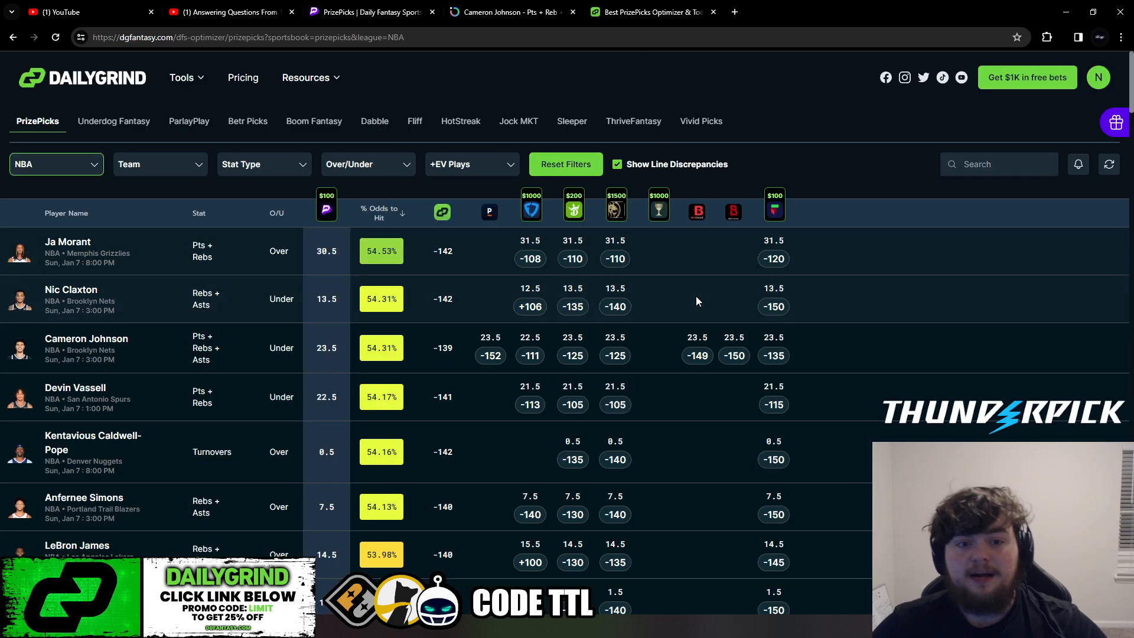
pyautogui.click(182, 78)
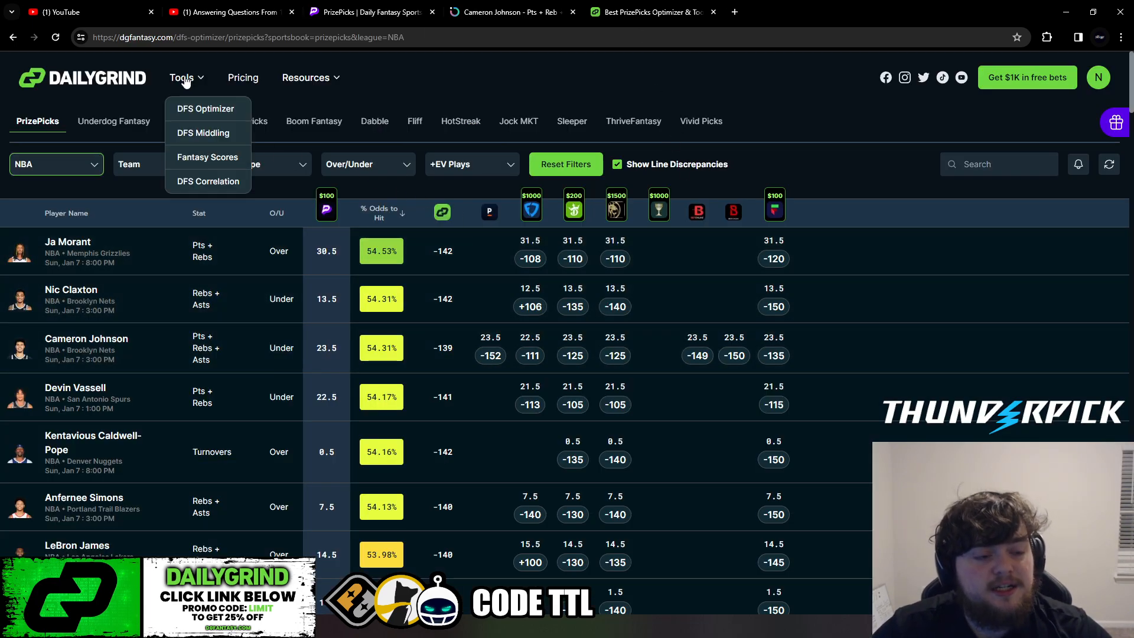
pyautogui.moveTo(196, 116)
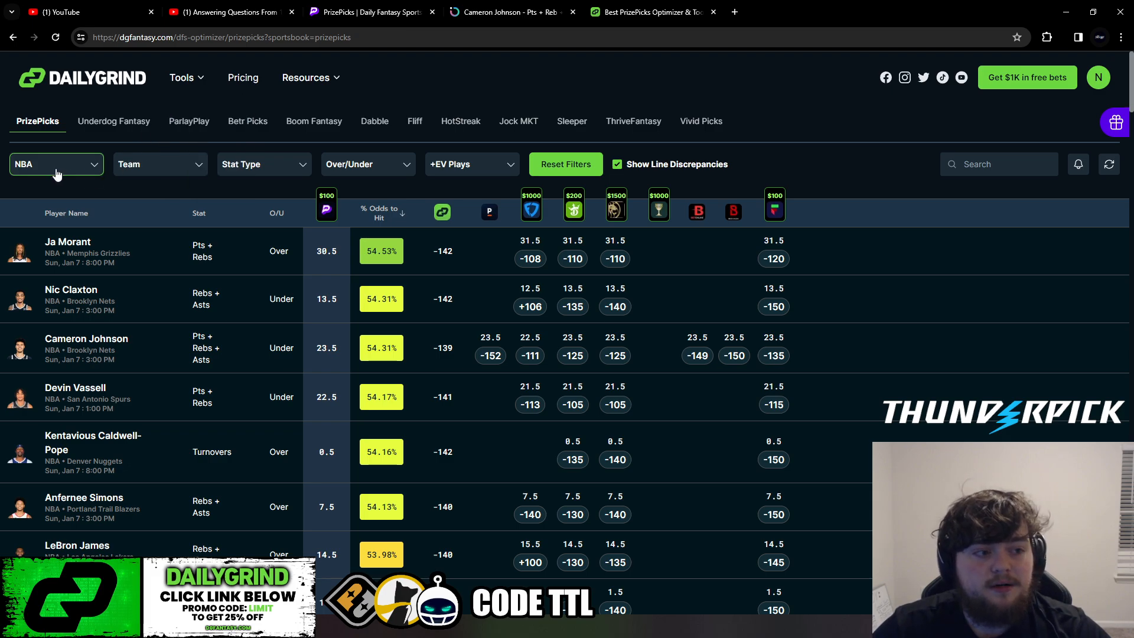
pyautogui.click(57, 164)
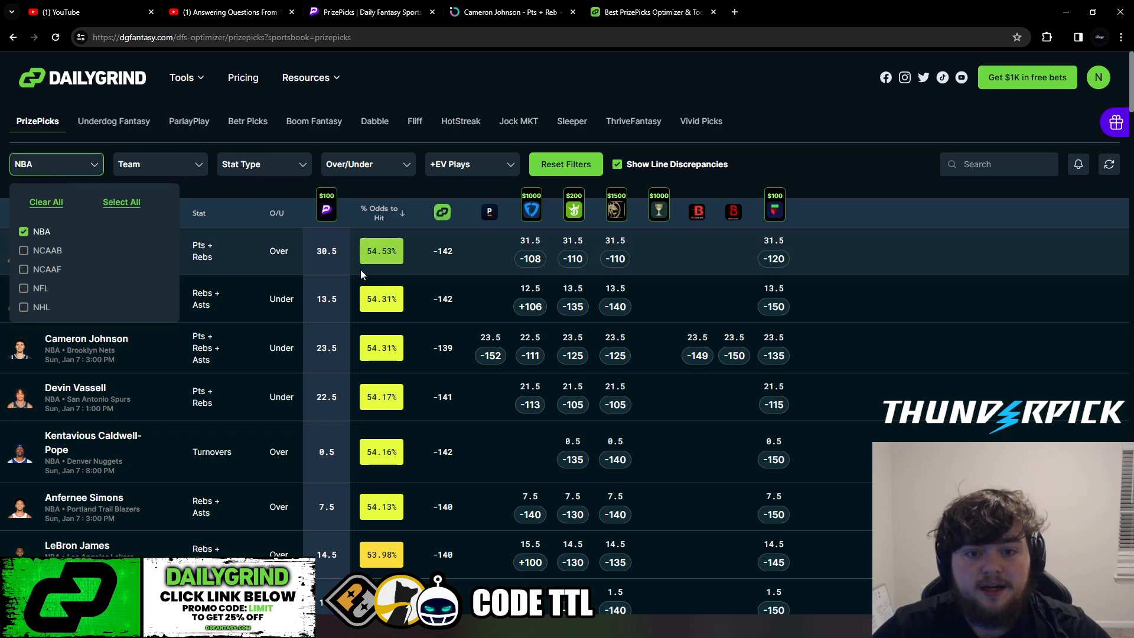
pyautogui.click(38, 121)
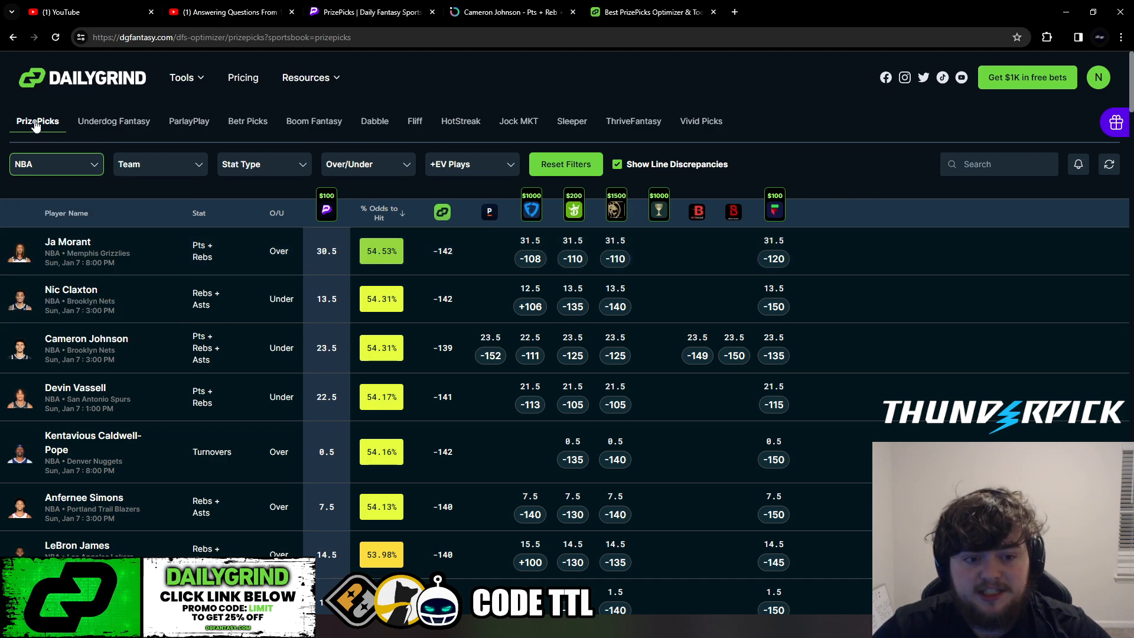
pyautogui.moveTo(144, 230)
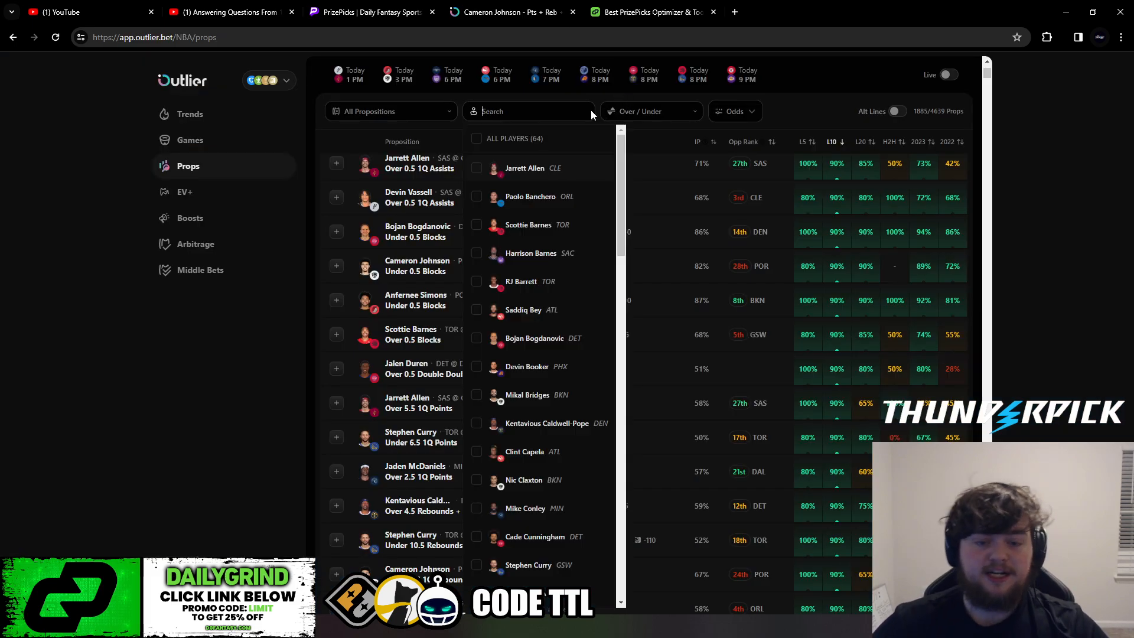
# - Filter the Outlier props list to Ja Morant by searching 'morant' and checking his name
pyautogui.write('morant')
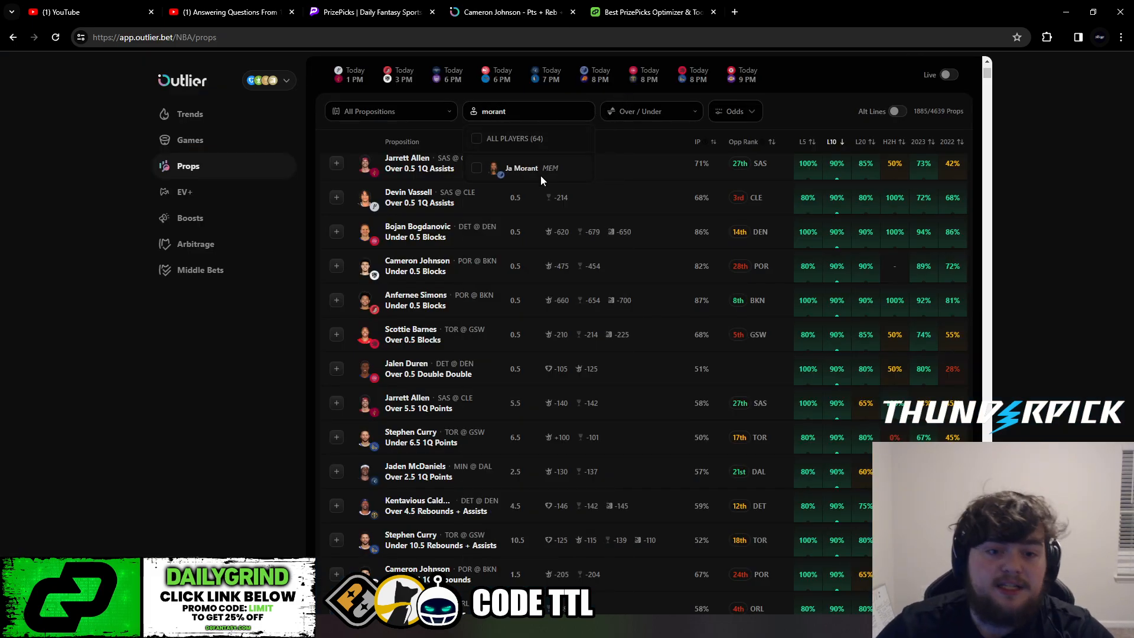
pyautogui.click(522, 168)
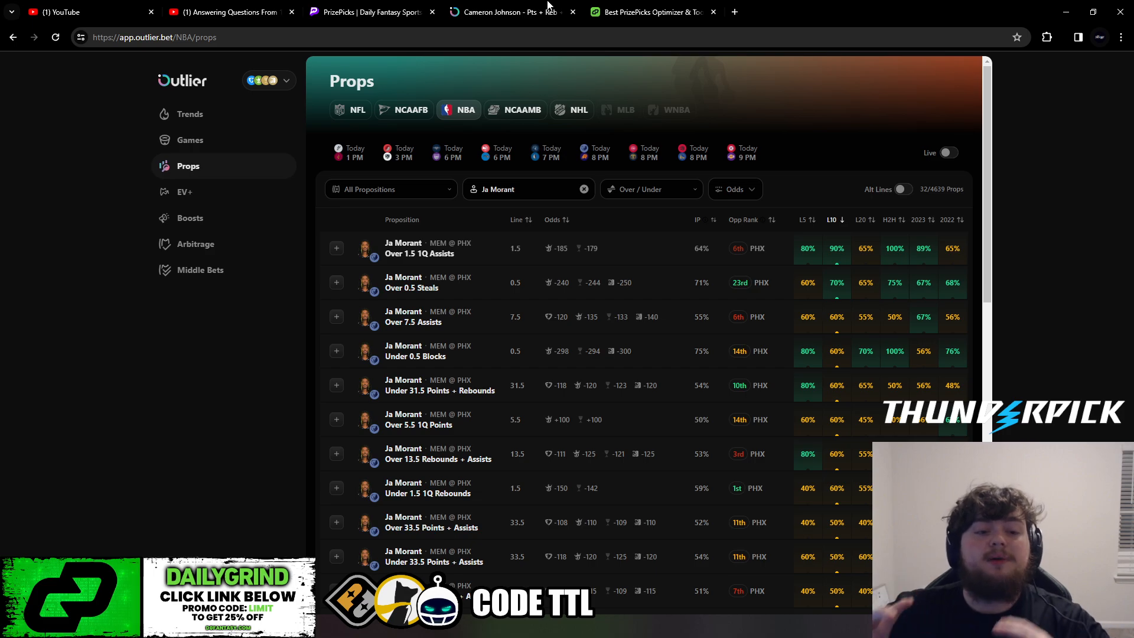
# - Return to DailyGrind's PrizePicks optimizer table led by Ja Morant and Nic Claxton
pyautogui.click(655, 11)
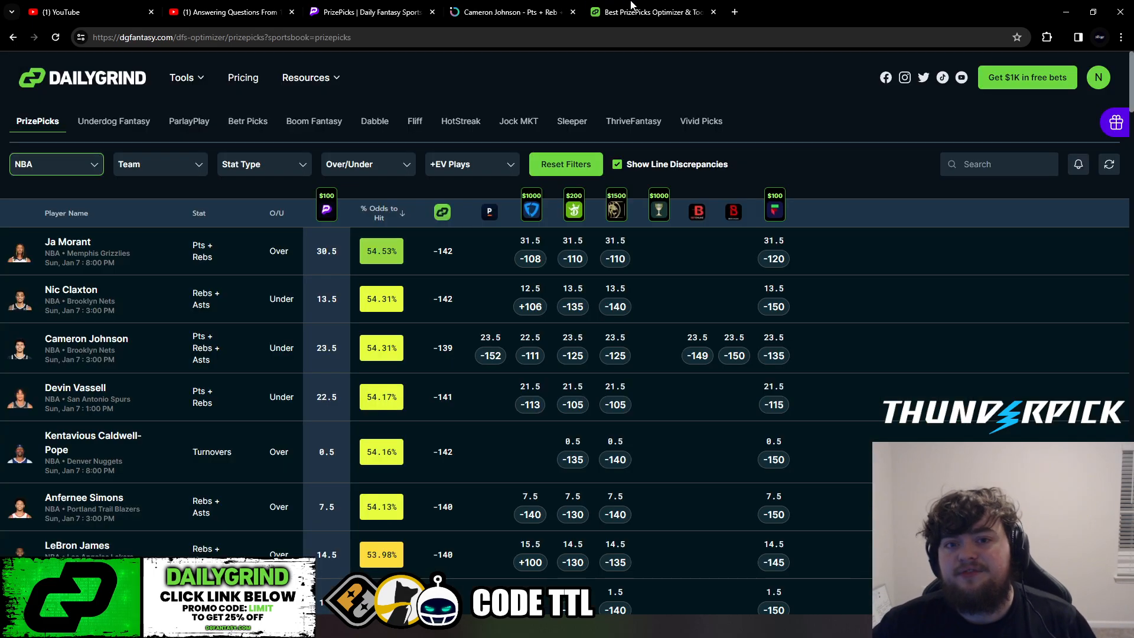
pyautogui.click(182, 78)
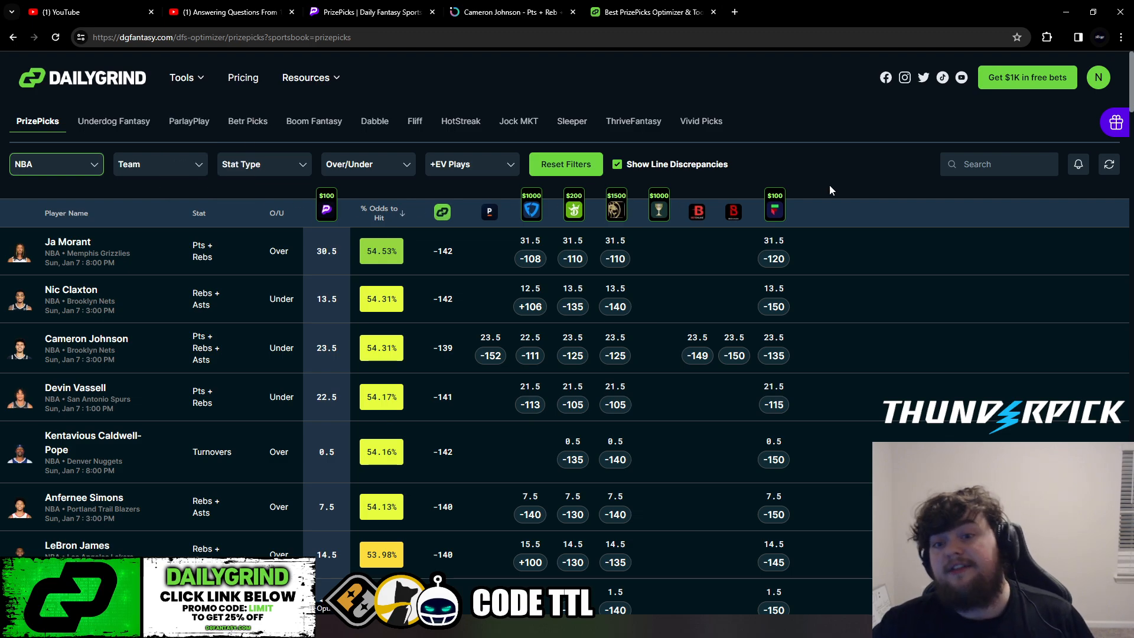
pyautogui.moveTo(845, 175)
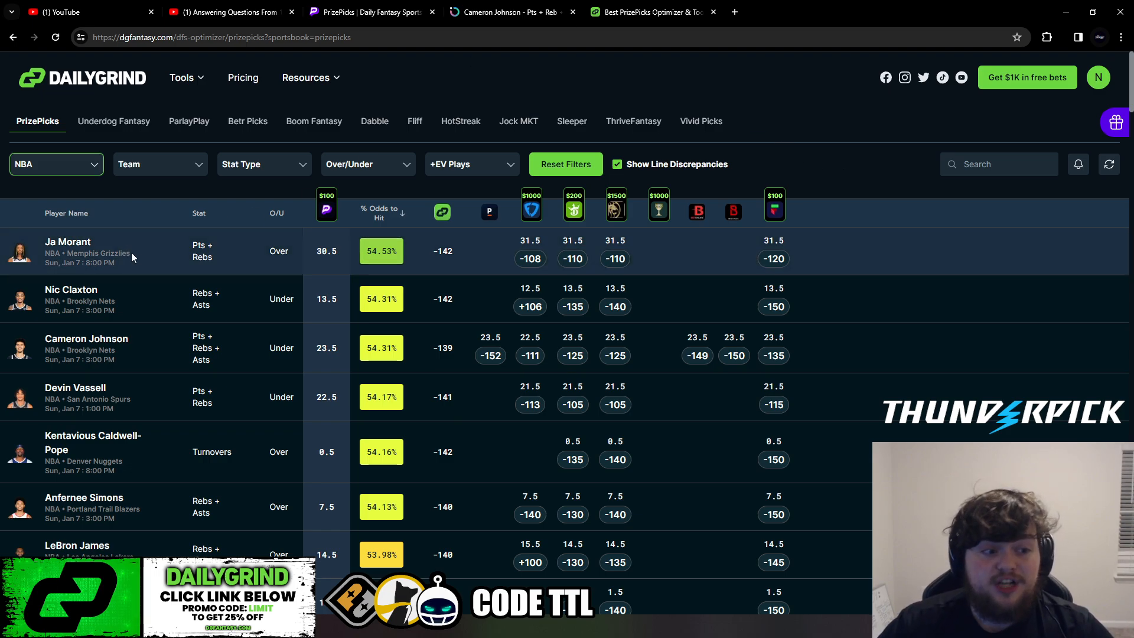
pyautogui.moveTo(442, 211)
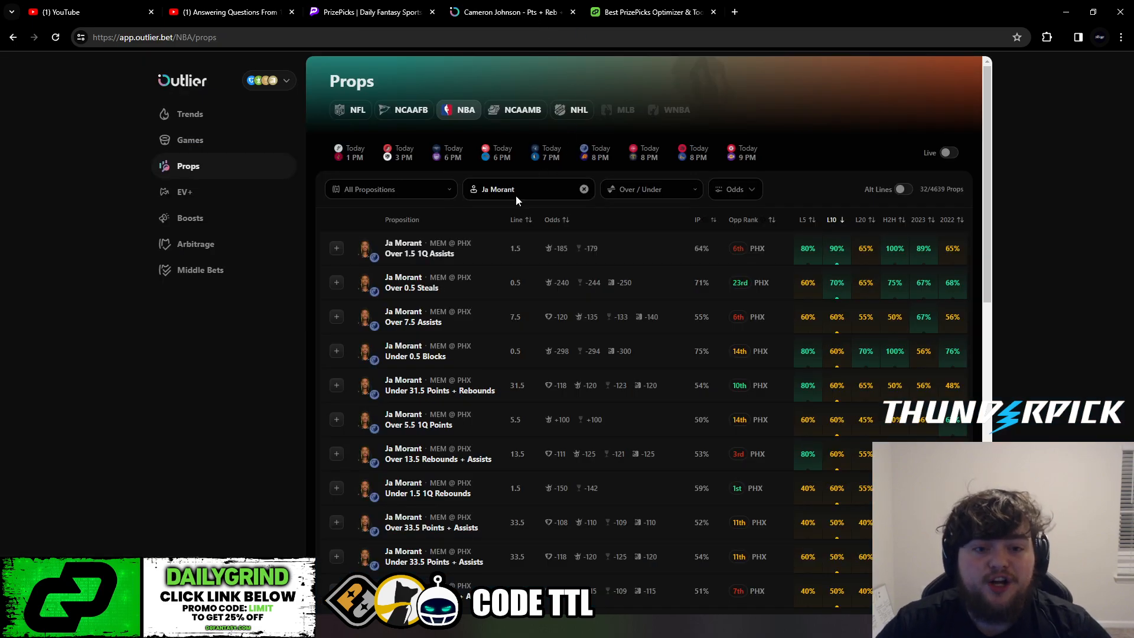
pyautogui.moveTo(524, 316)
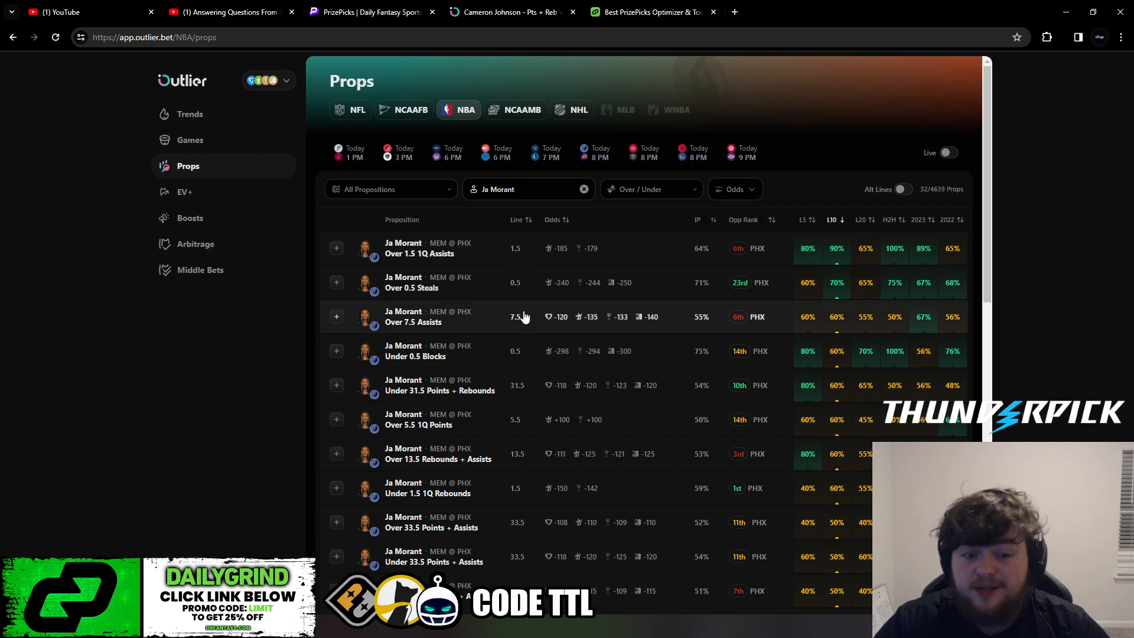
# - Show Ja Morant's Over 31.5 Points + Rebounds prop detail with the 2023 game log
pyautogui.scroll(-3)
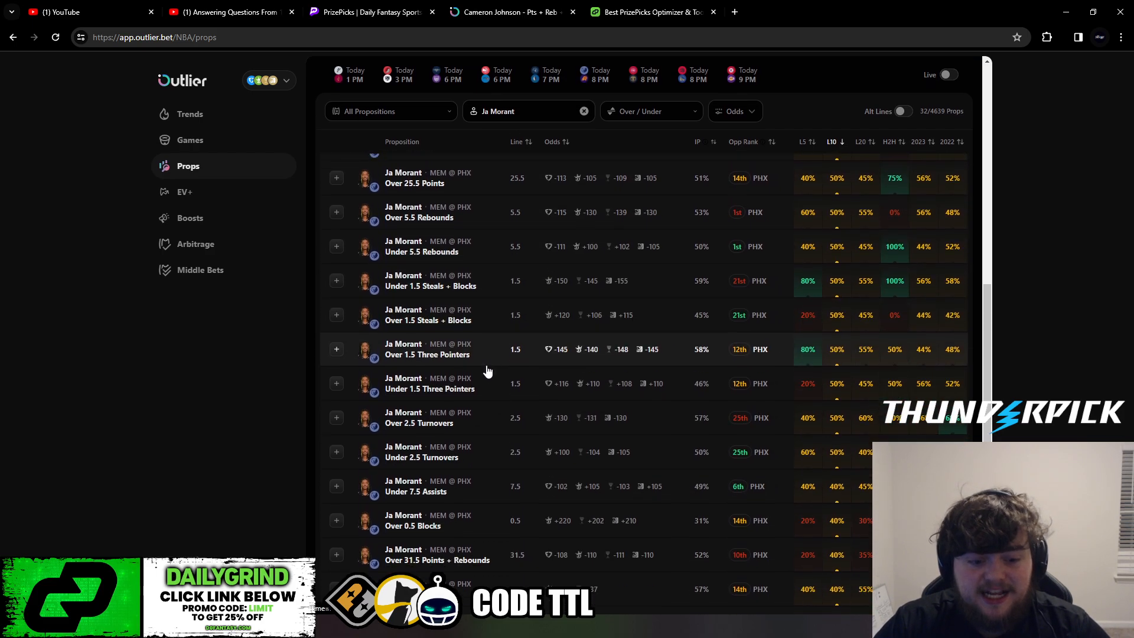
pyautogui.scroll(-3)
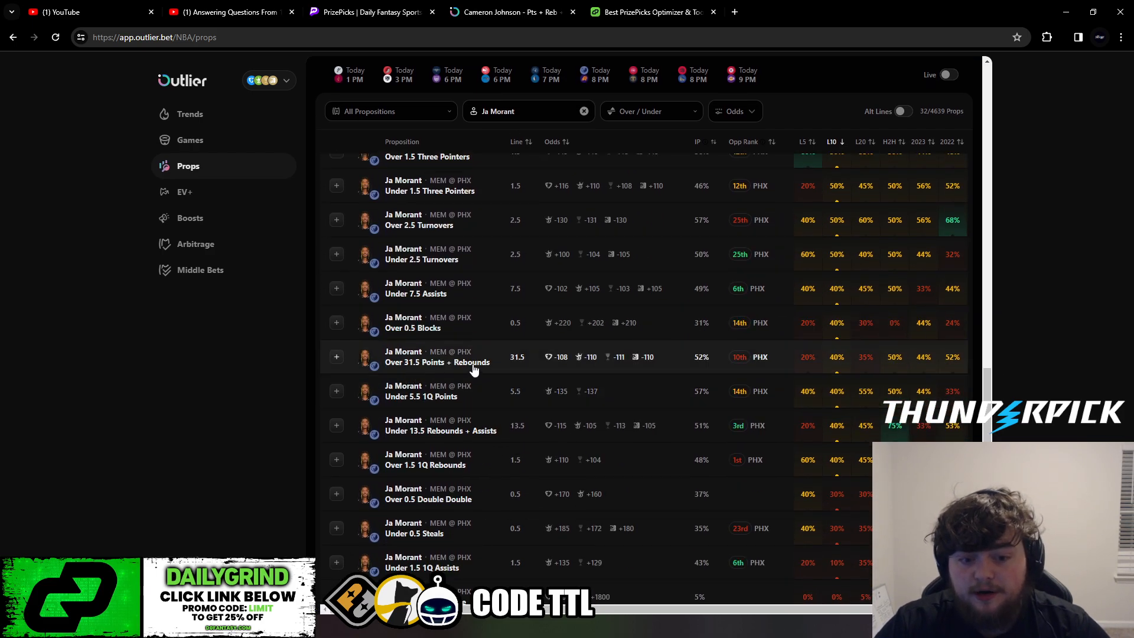
pyautogui.click(436, 362)
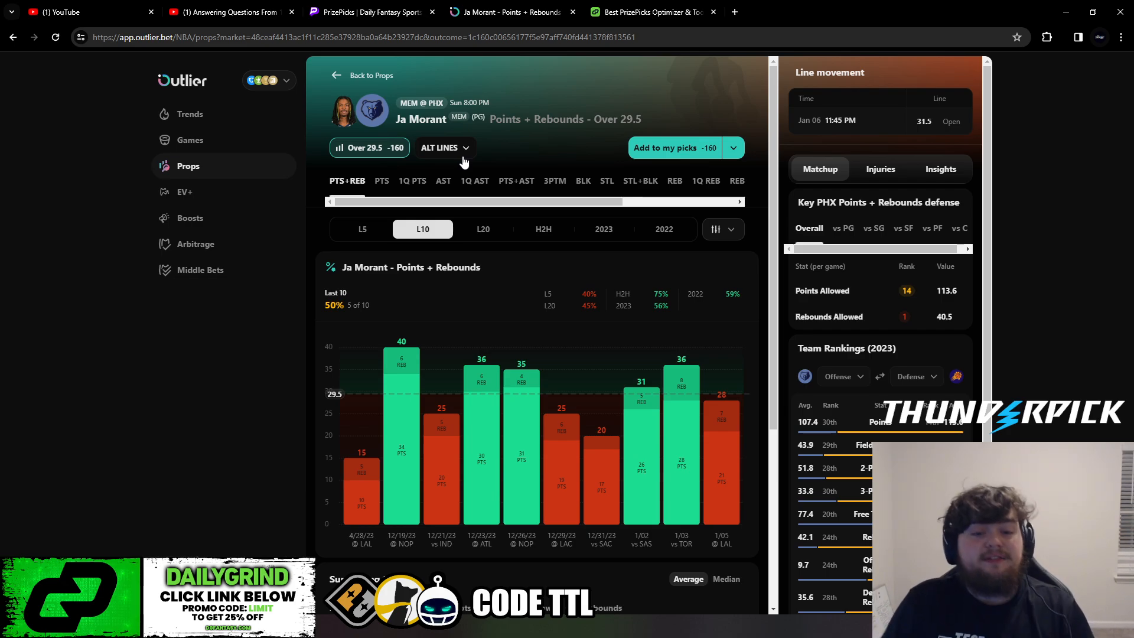
pyautogui.click(603, 229)
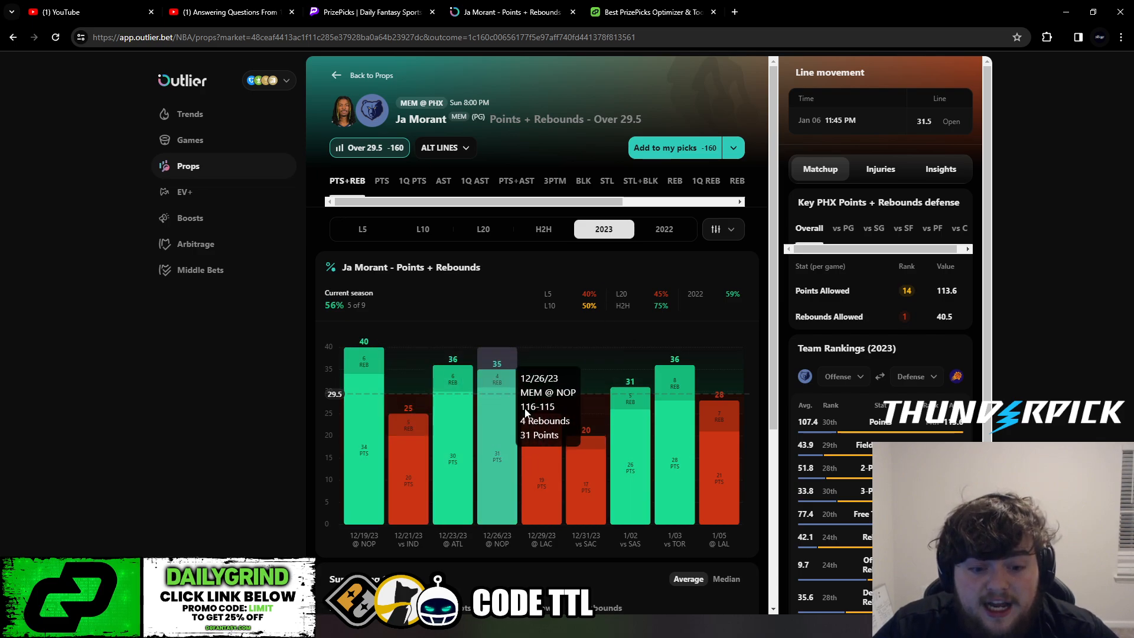
pyautogui.moveTo(631, 383)
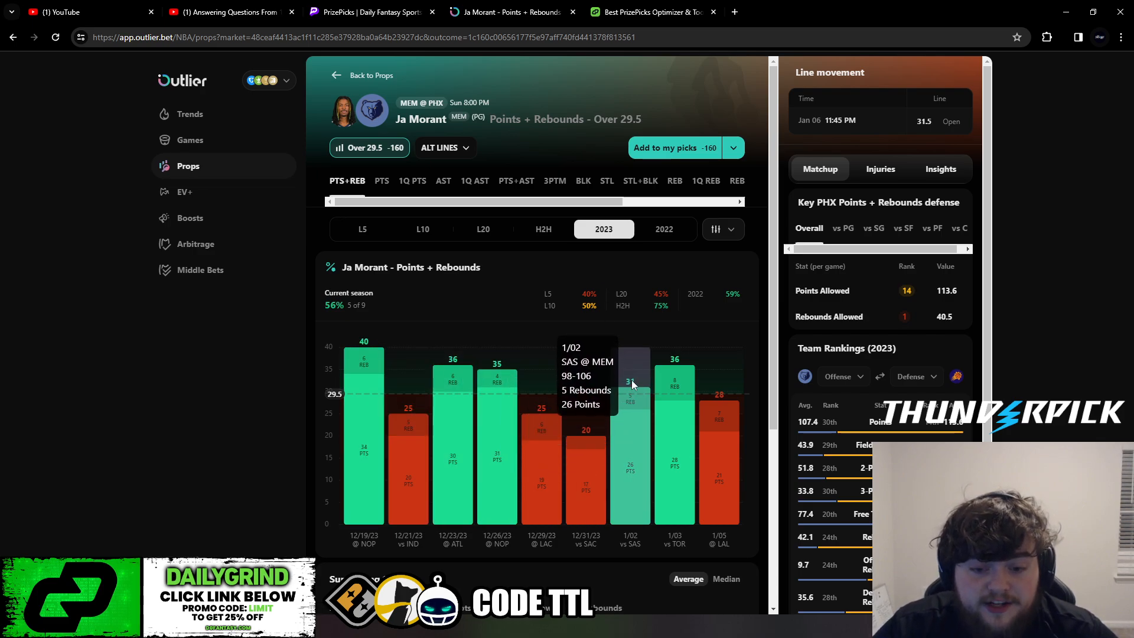
pyautogui.moveTo(671, 387)
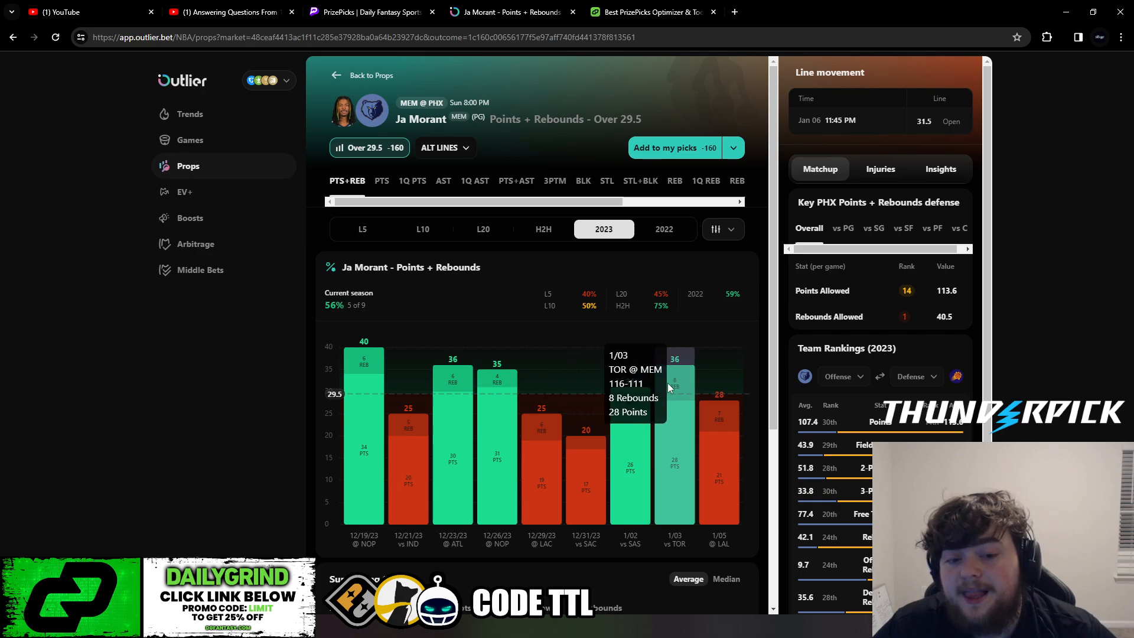
pyautogui.moveTo(323, 321)
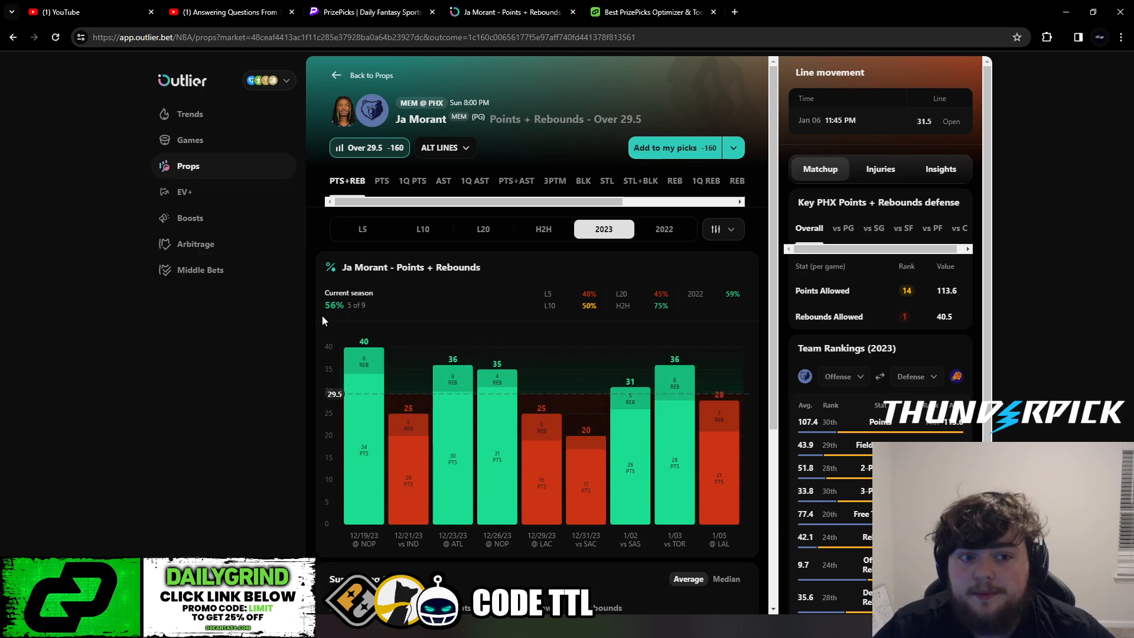
pyautogui.moveTo(404, 304)
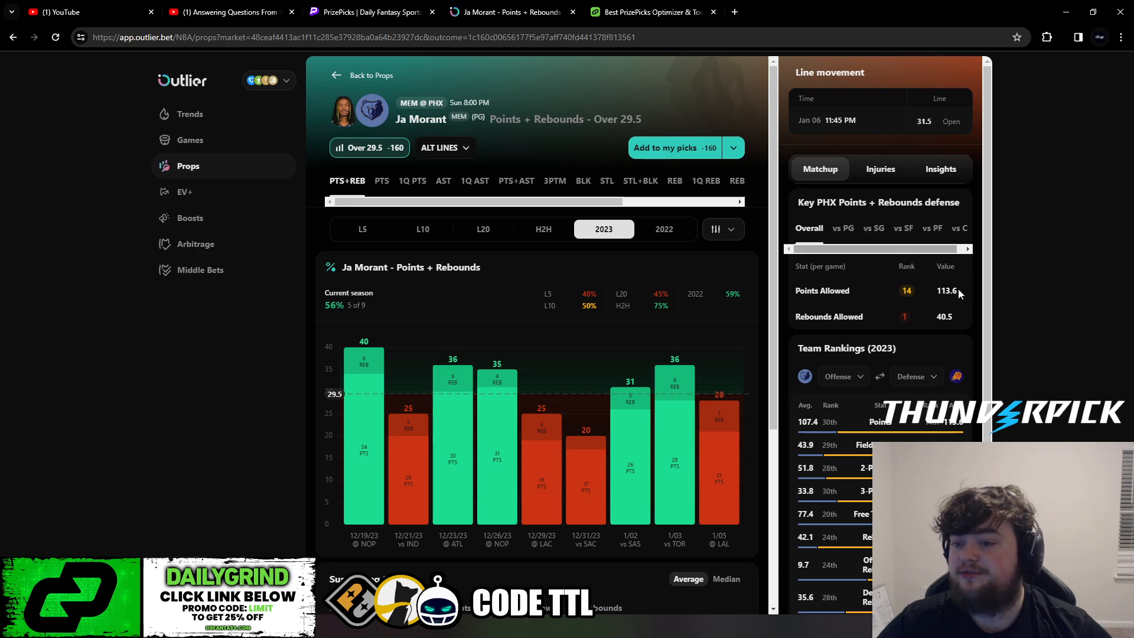
pyautogui.moveTo(872, 317)
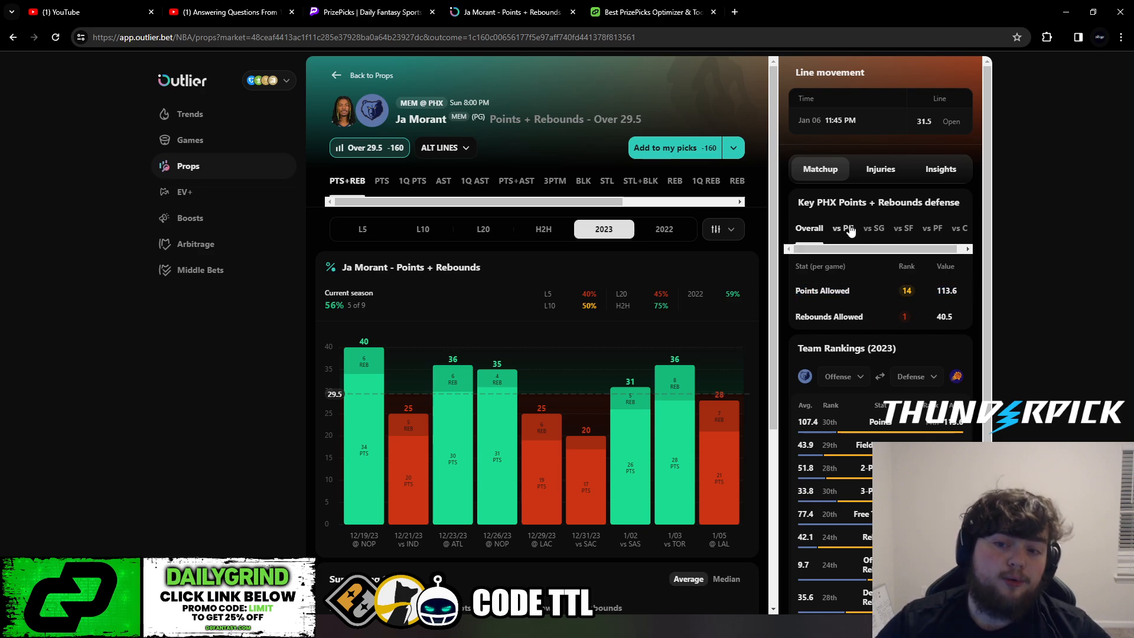
# - Show Phoenix's defense versus point guards and review the Supporting Stats section
pyautogui.click(844, 228)
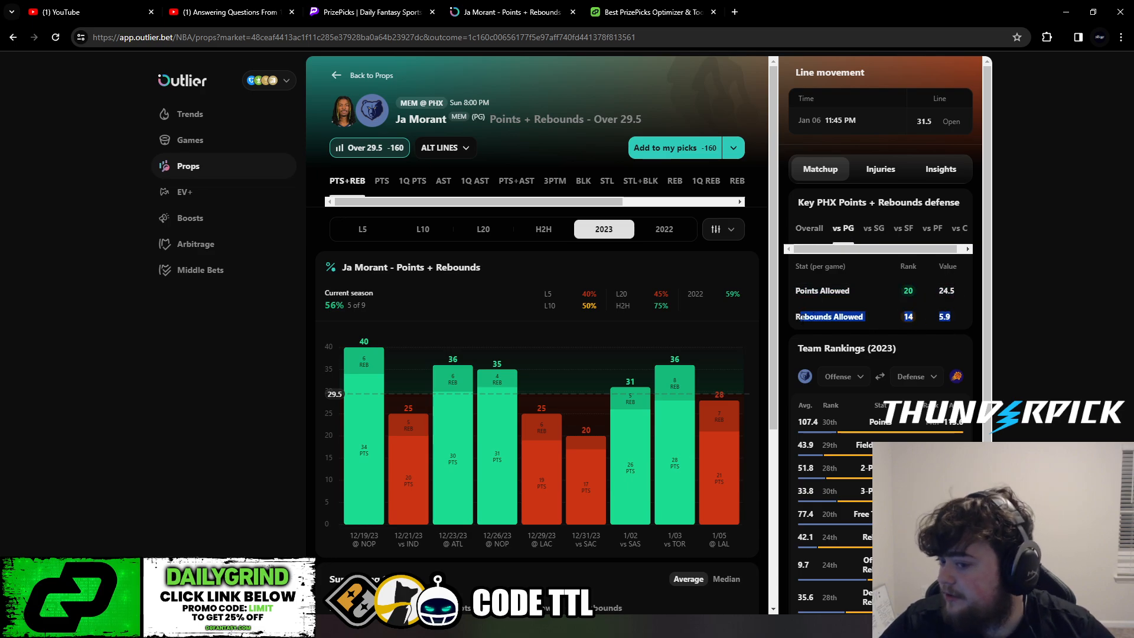
pyautogui.scroll(-3)
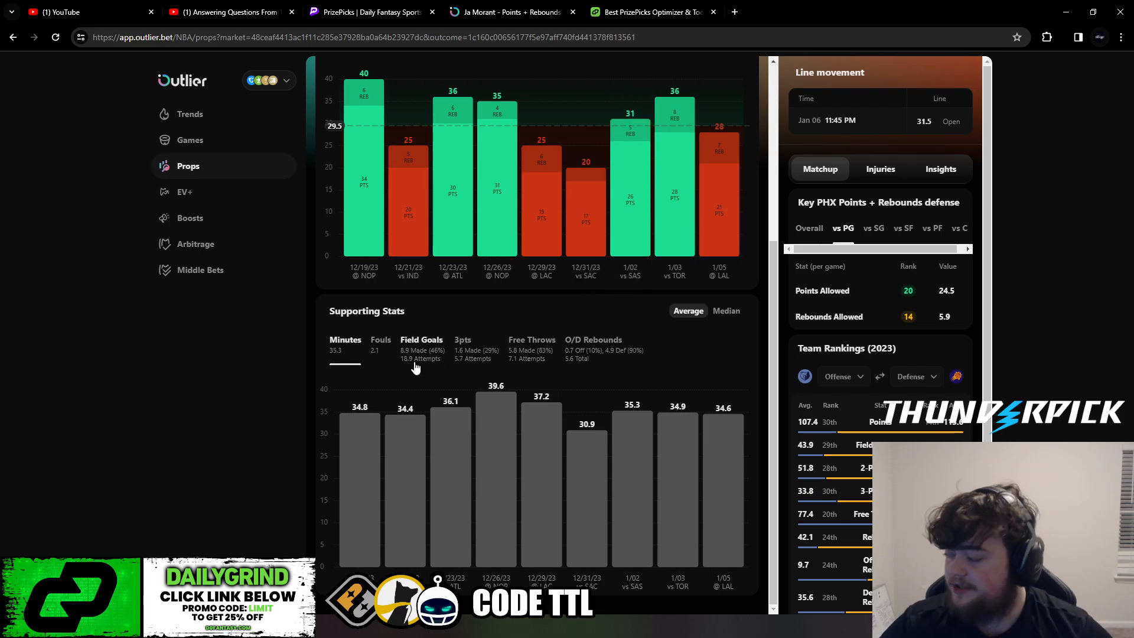
pyautogui.moveTo(390, 369)
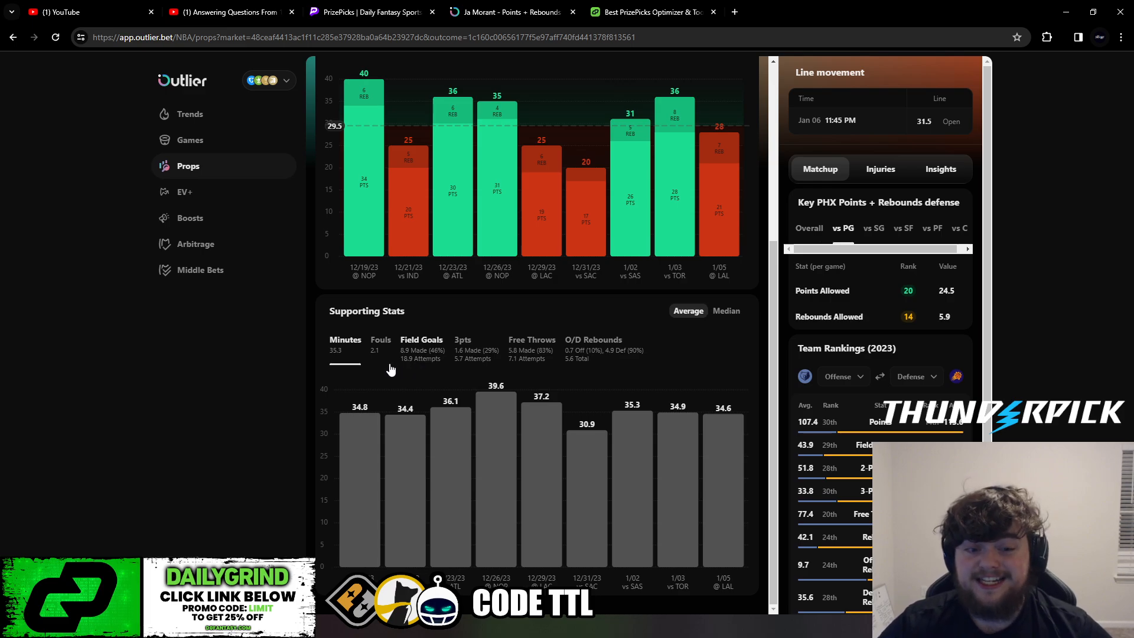
pyautogui.scroll(3)
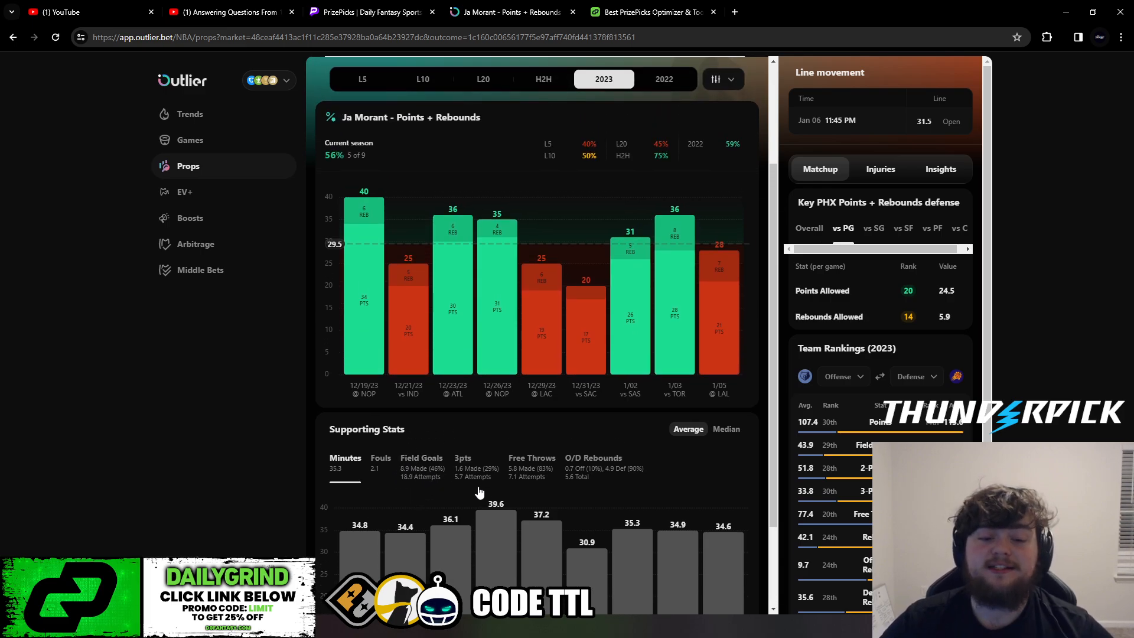
pyautogui.moveTo(475, 480)
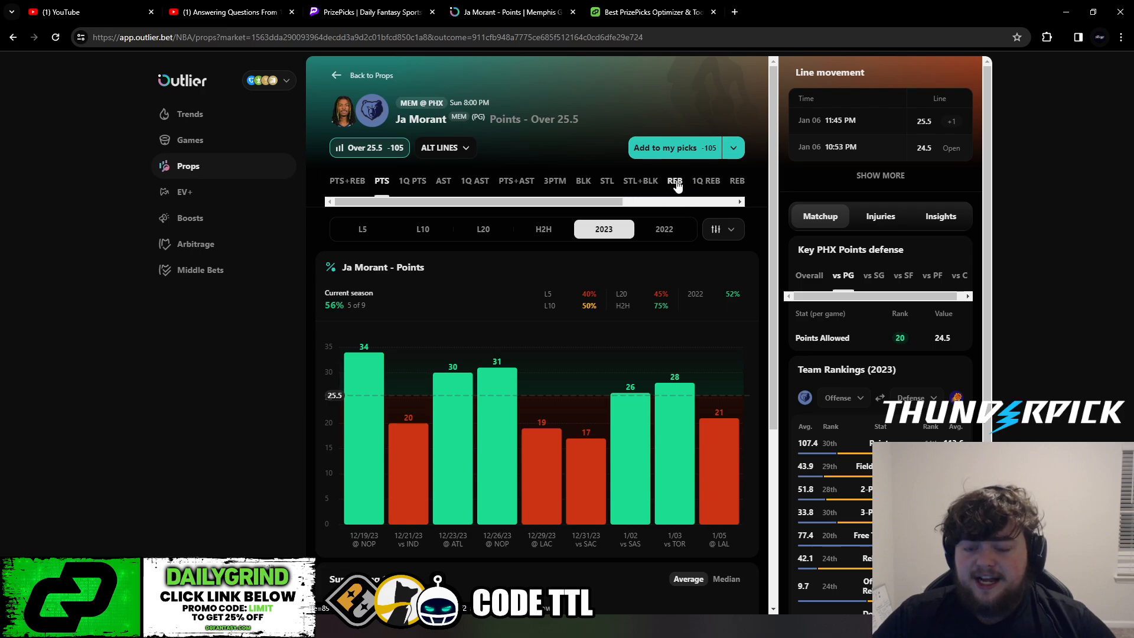
# - View Morant's Rebounds prop, return to Points + Rebounds, then bring the PrizePicks board forward
pyautogui.click(675, 181)
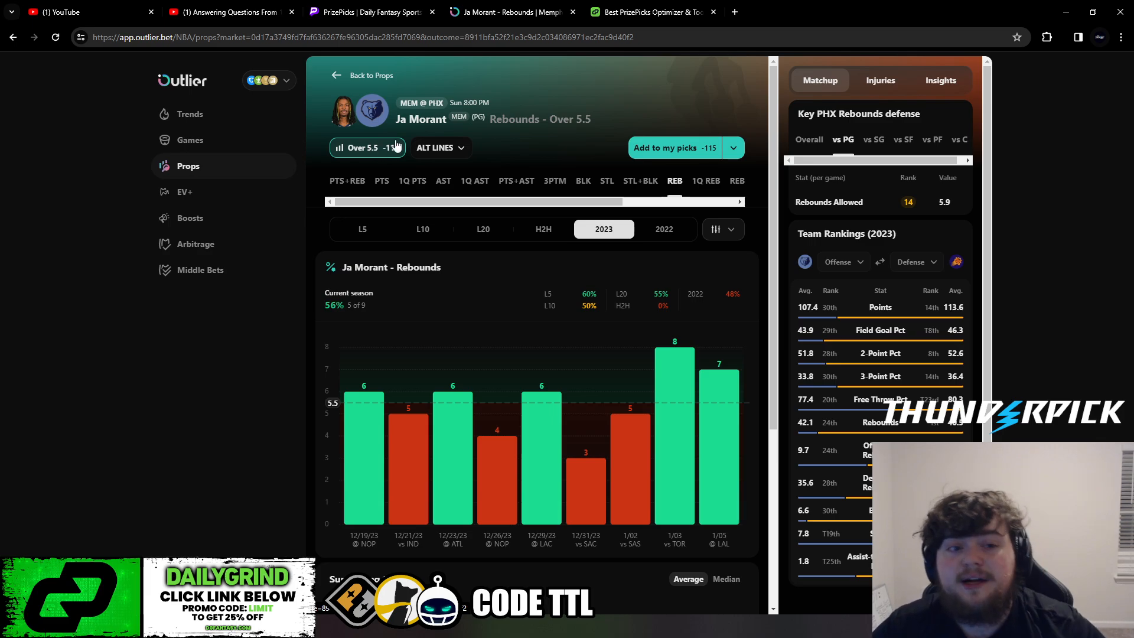
pyautogui.click(348, 181)
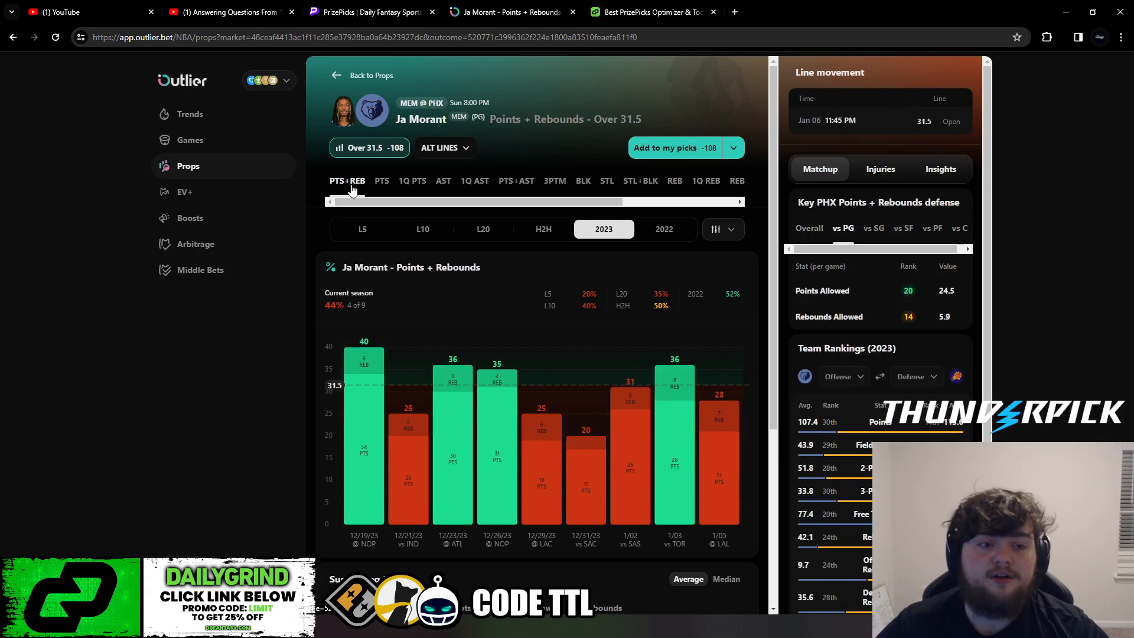
pyautogui.moveTo(503, 153)
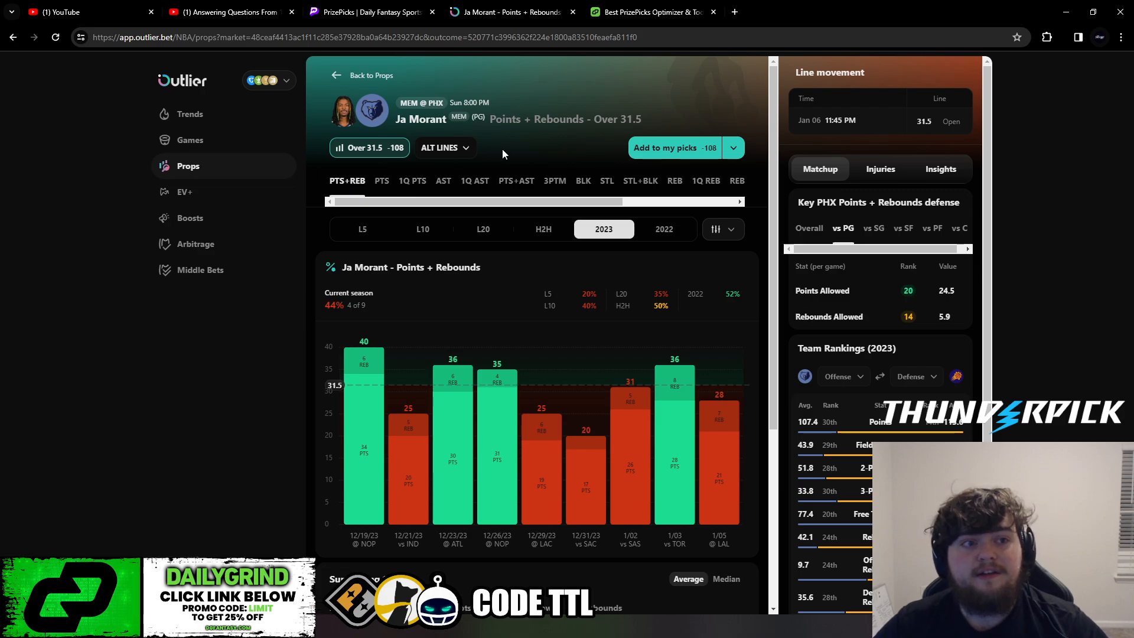
pyautogui.click(371, 12)
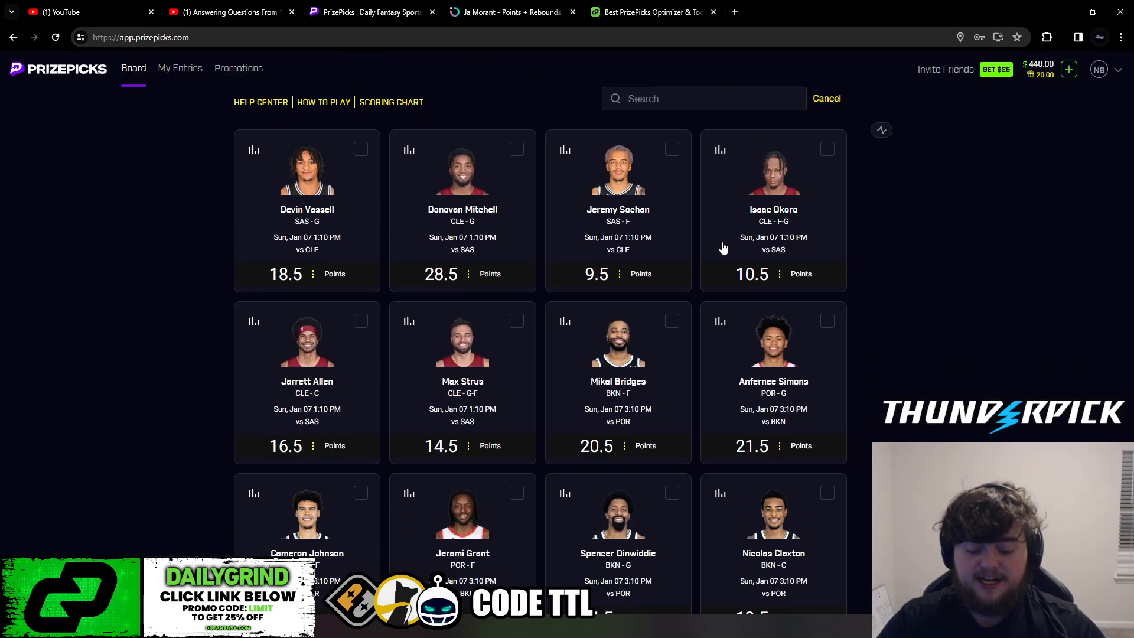
# - Search the PrizePicks board for 'morant' to find his 30.5 Pts+Rebs card
pyautogui.write('morant')
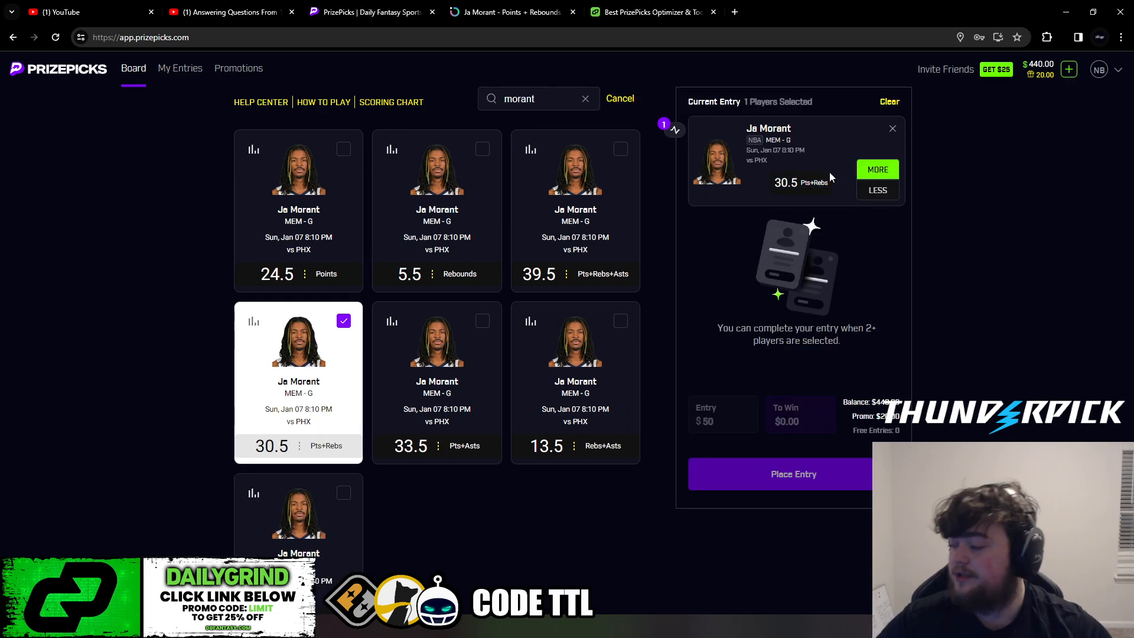
pyautogui.moveTo(716, 87)
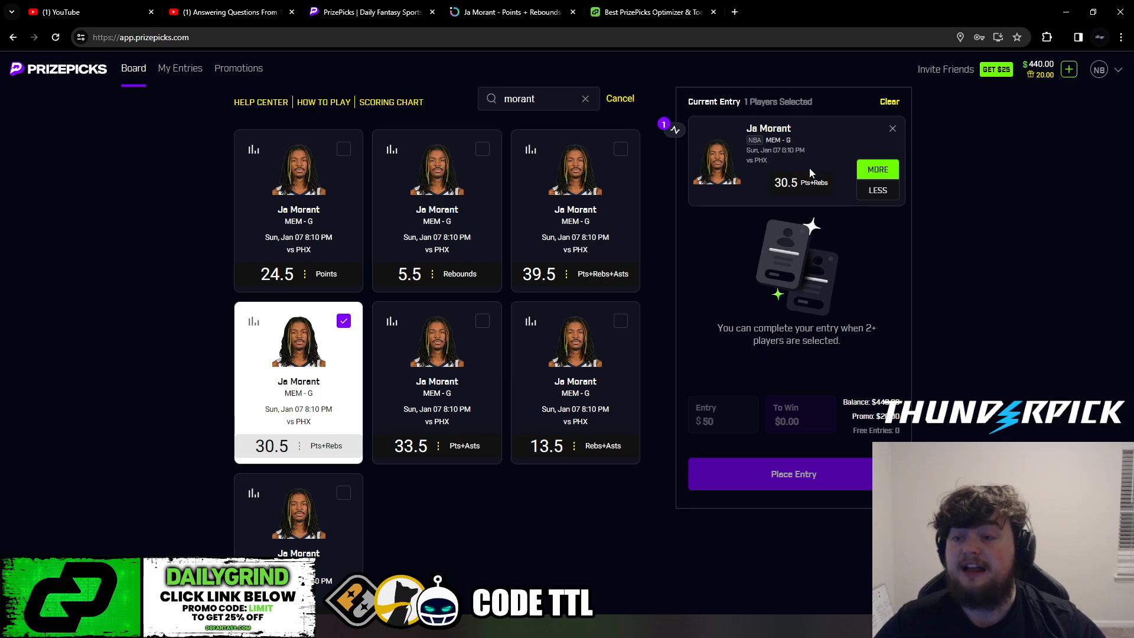
pyautogui.moveTo(738, 131)
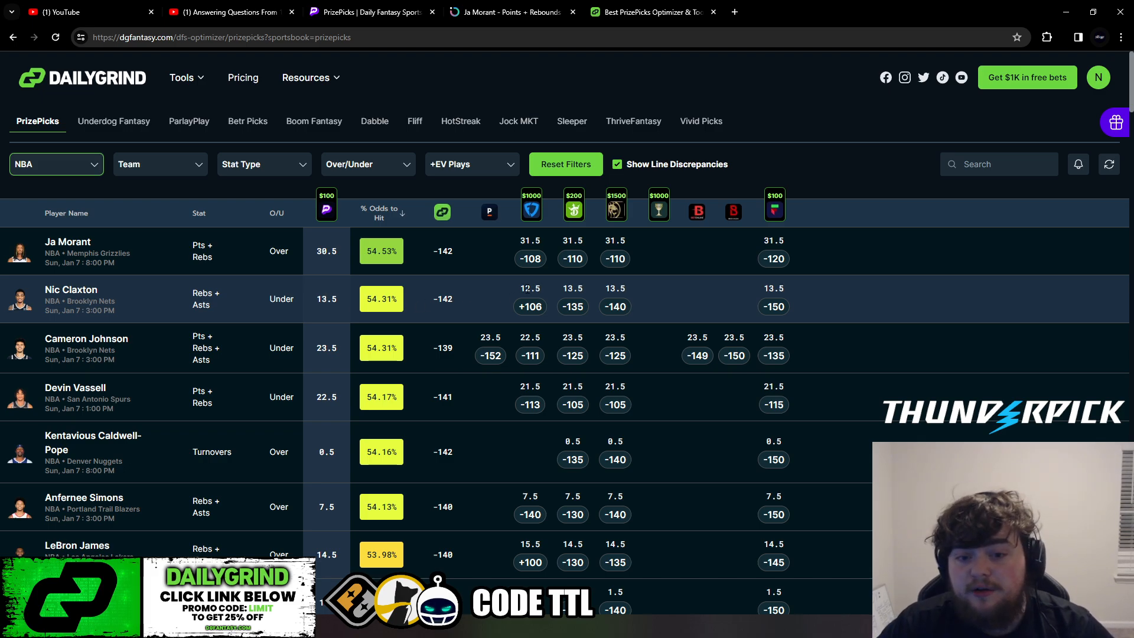
pyautogui.moveTo(763, 292)
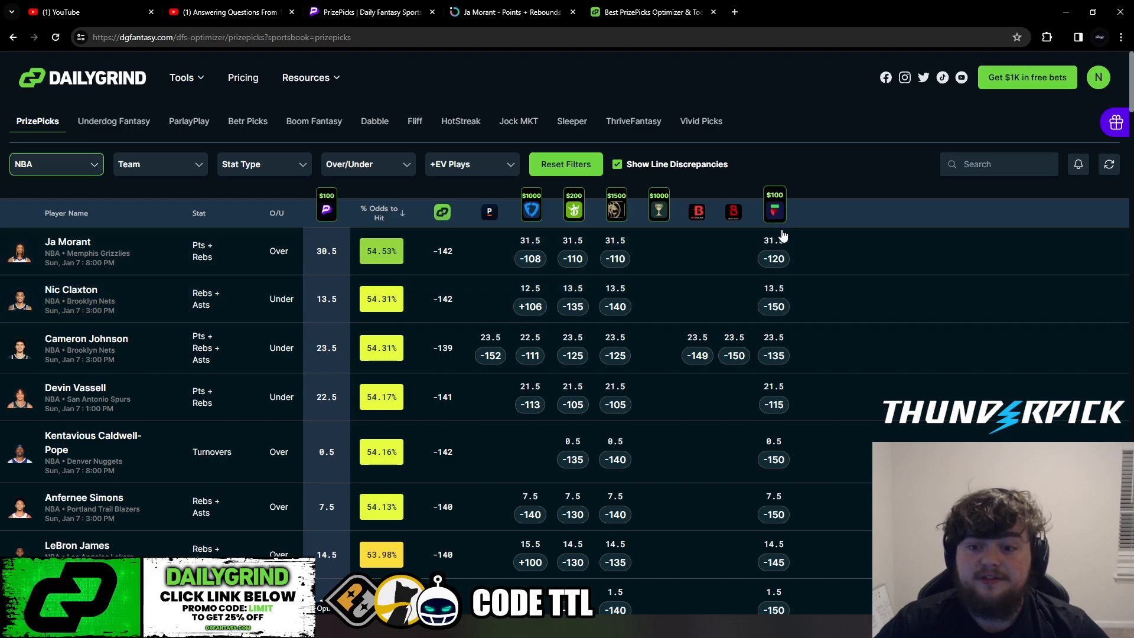
pyautogui.moveTo(617, 210)
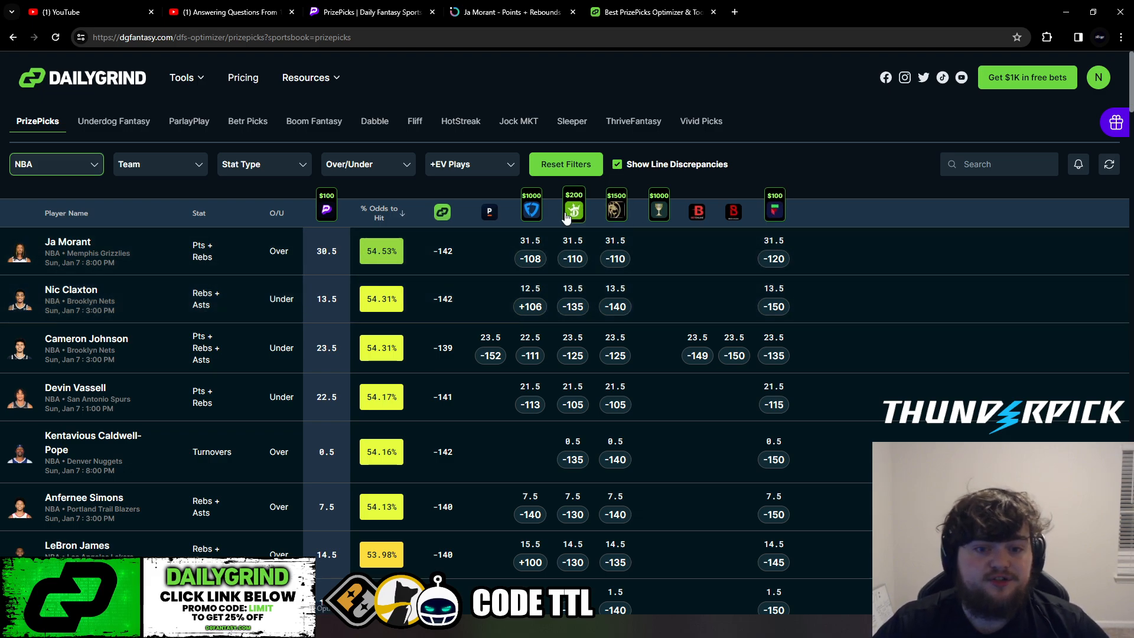
pyautogui.moveTo(587, 298)
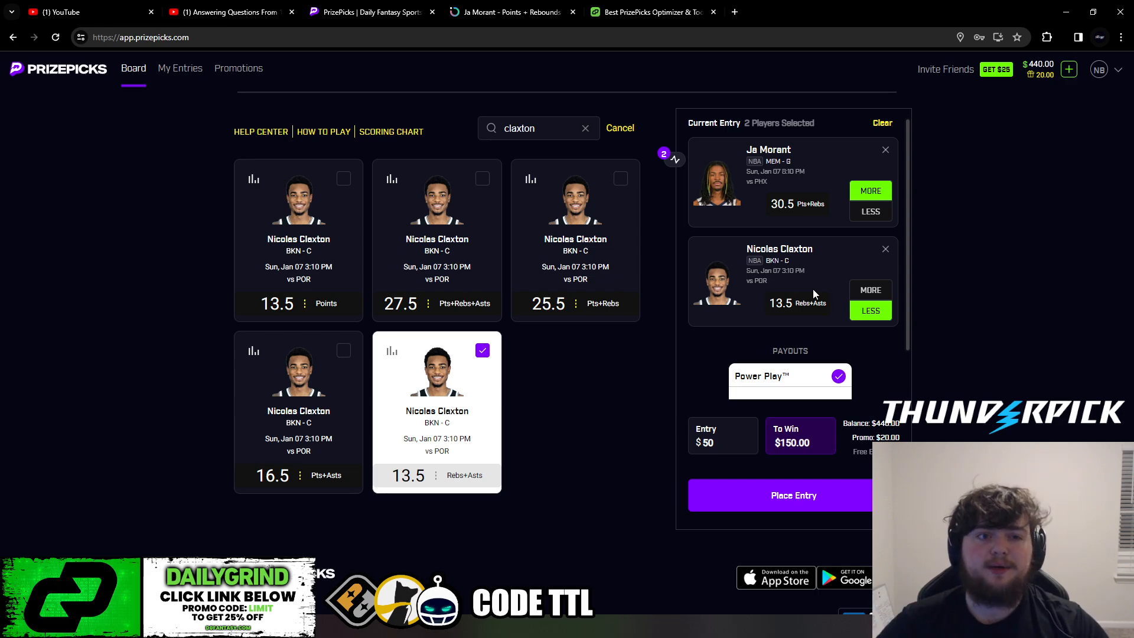
# - Switch from PrizePicks back to the Outlier prop page for Ja Morant
pyautogui.click(509, 12)
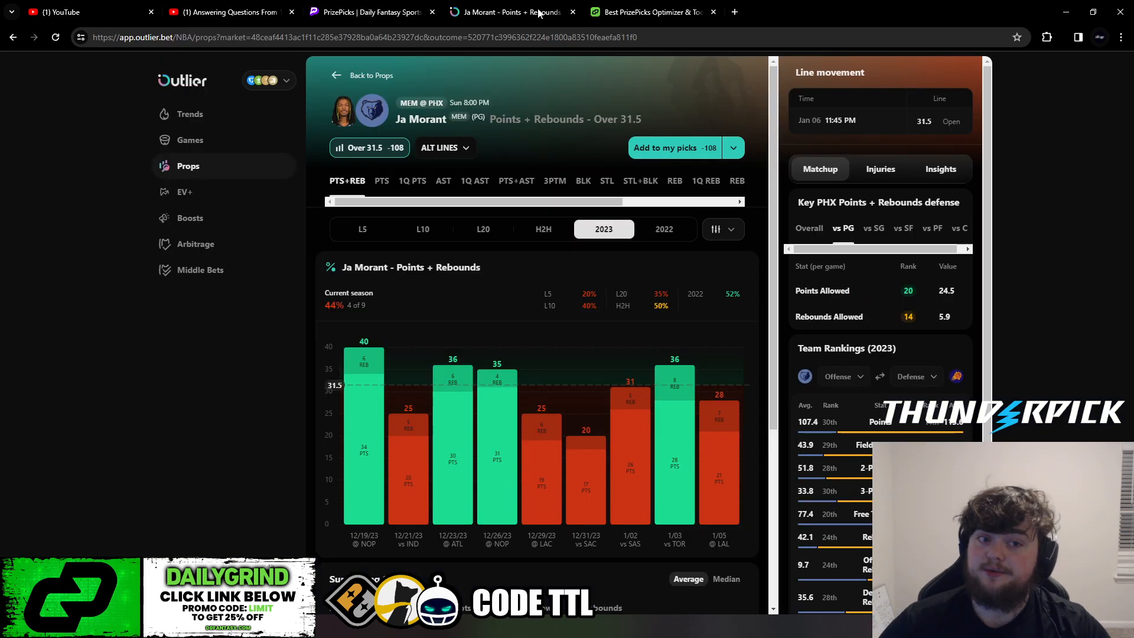
# - Filter the props list to Nic Claxton and open his Rebounds + Assists Under 13.5 detail page
pyautogui.click(336, 76)
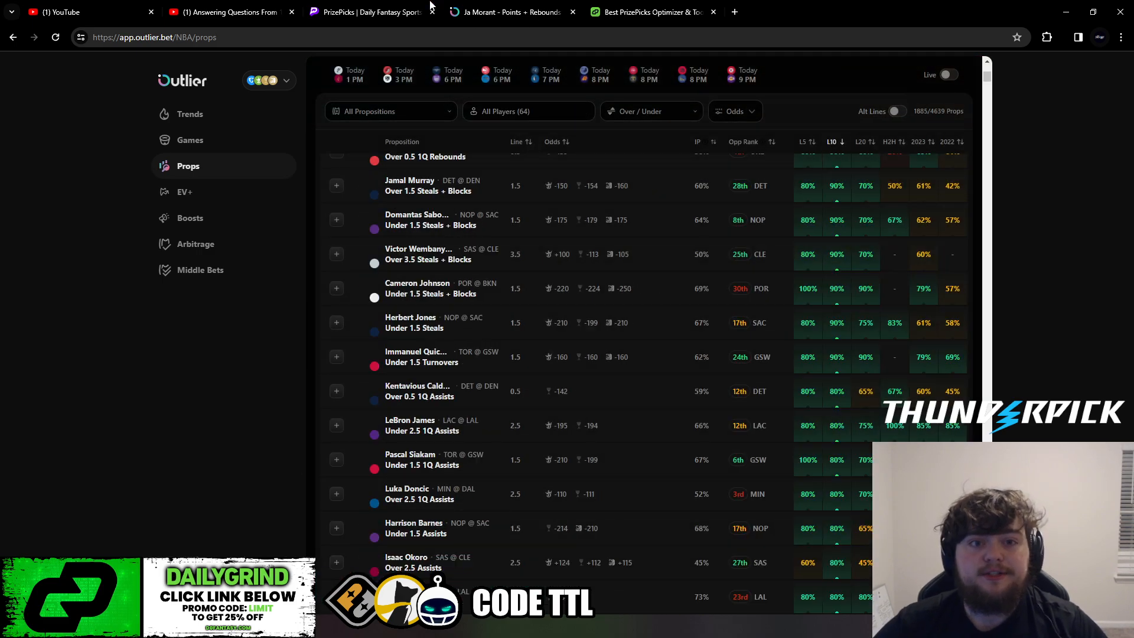
pyautogui.click(366, 12)
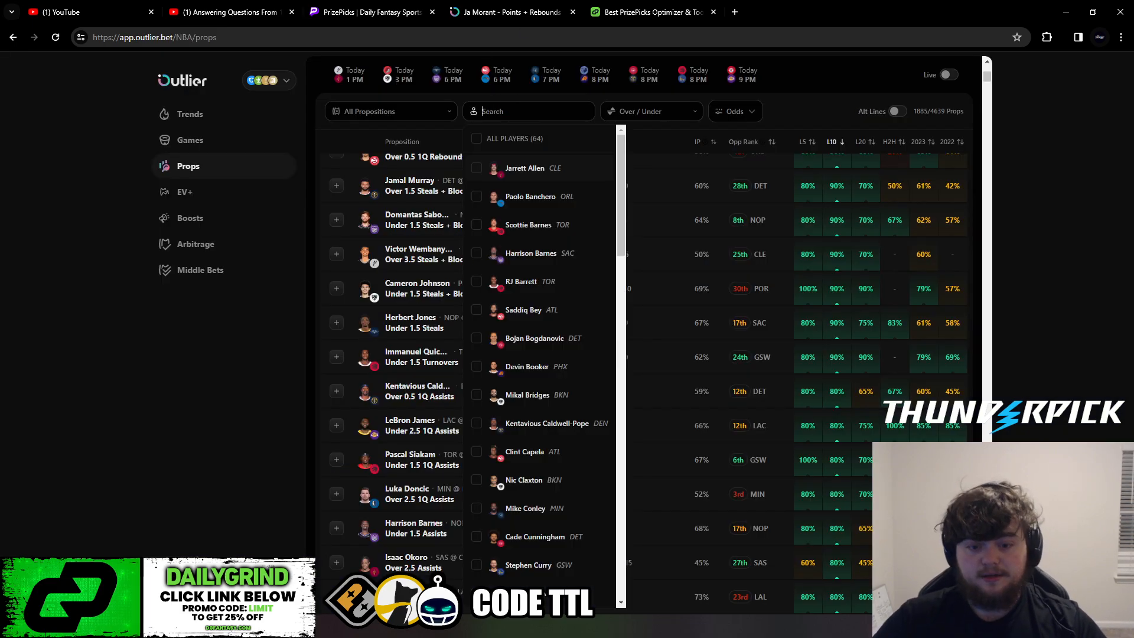
pyautogui.write('claxton')
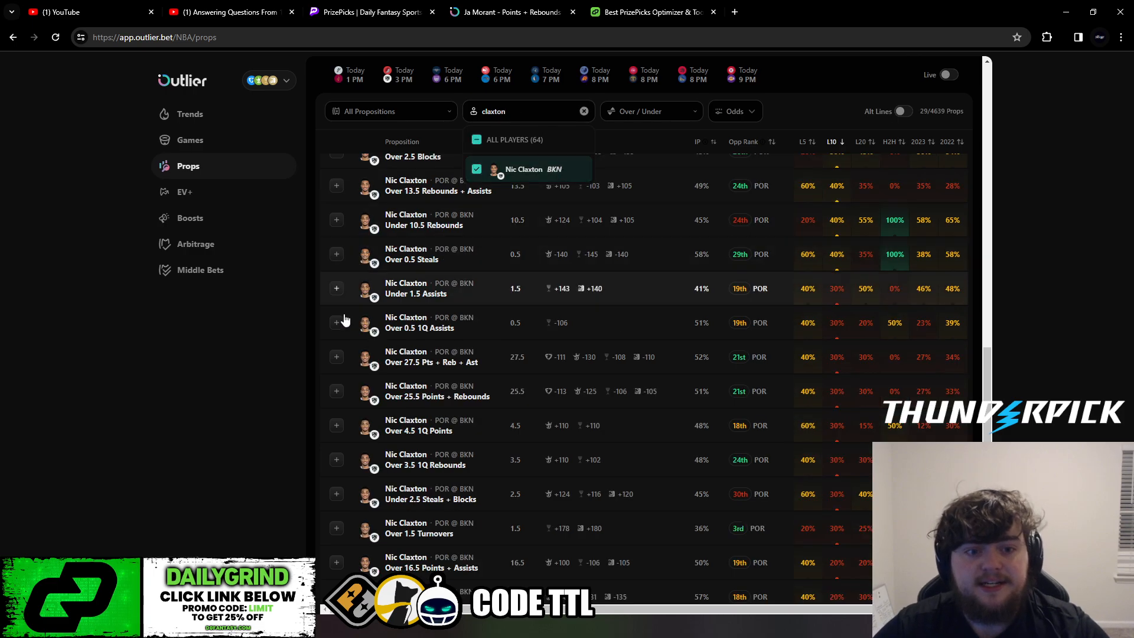
pyautogui.click(522, 171)
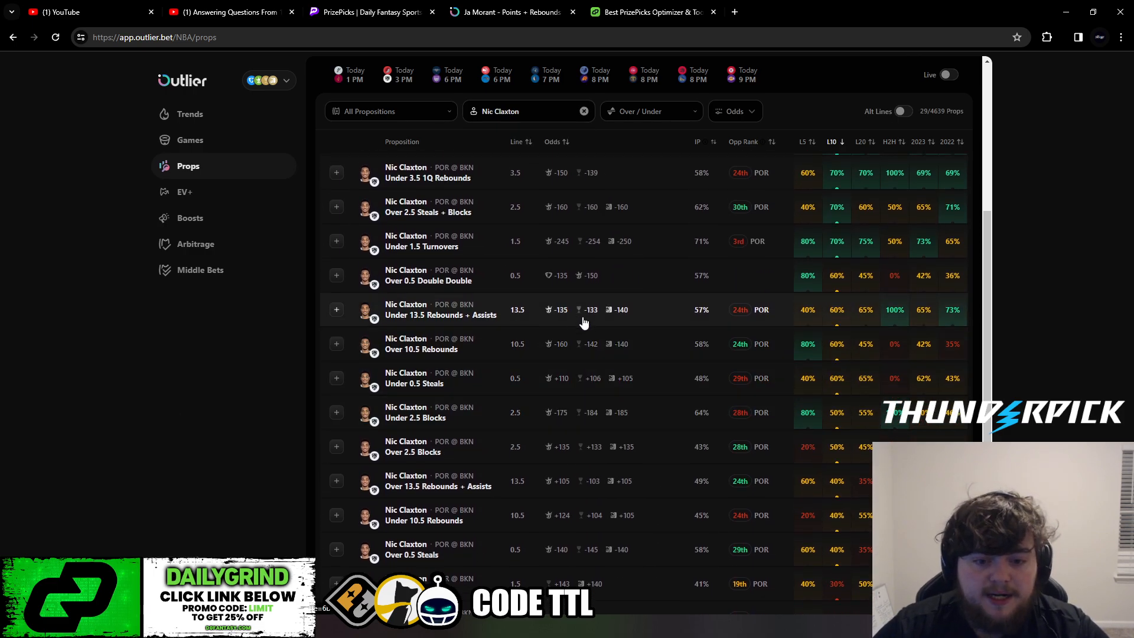
pyautogui.click(440, 314)
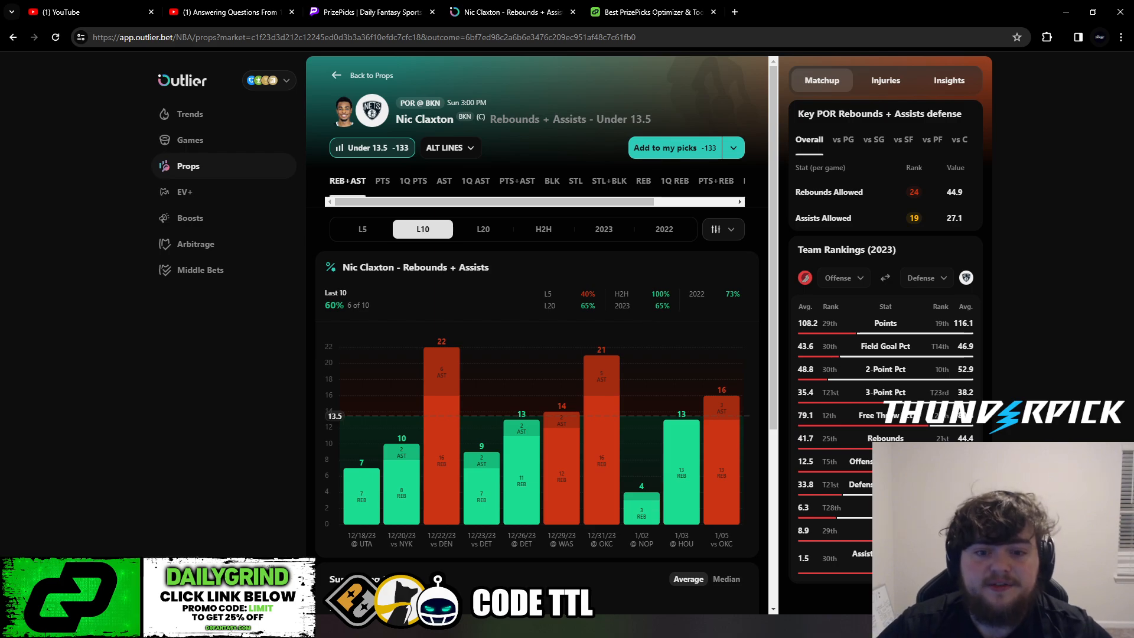
# - Show the 2023 season game log and Portland's defense vs centers, briefly comparing overall defense
pyautogui.click(604, 229)
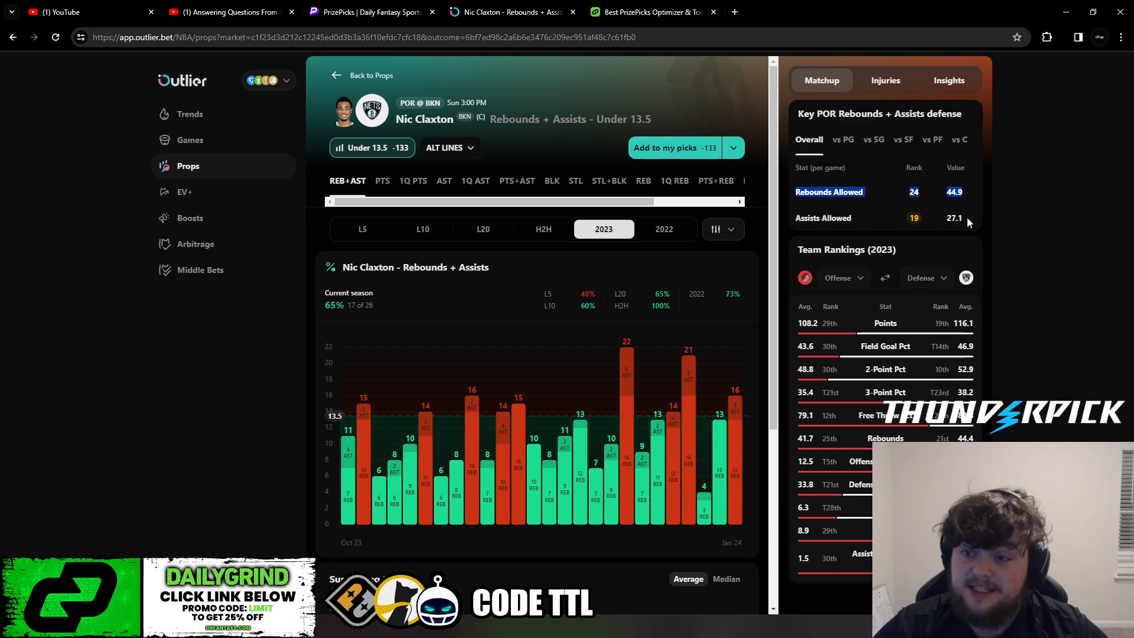
pyautogui.click(959, 139)
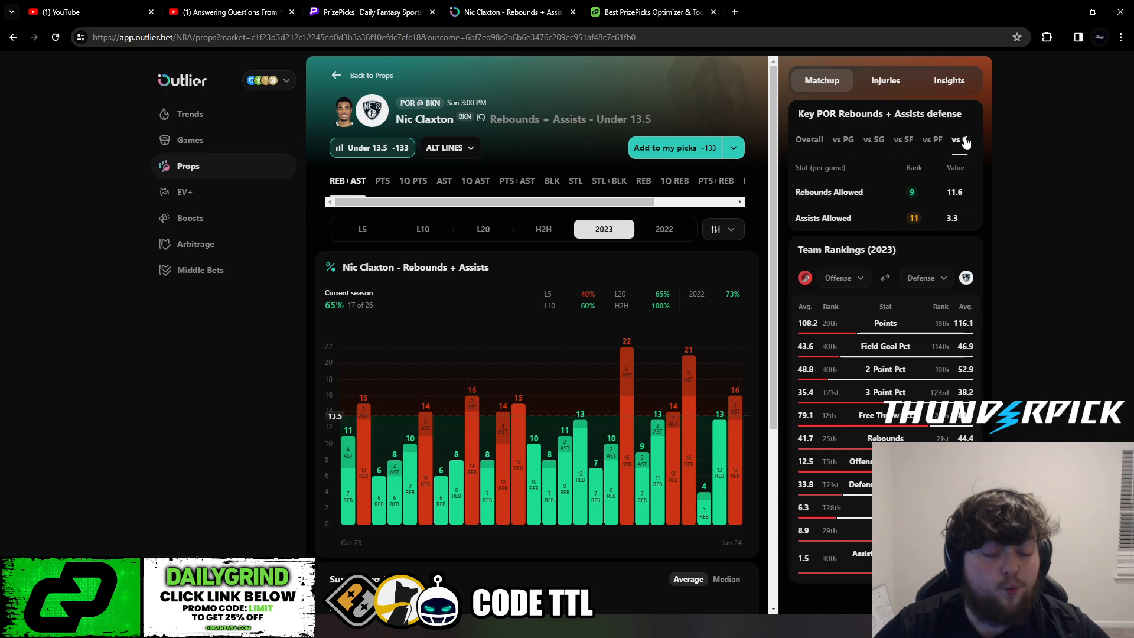
pyautogui.click(960, 139)
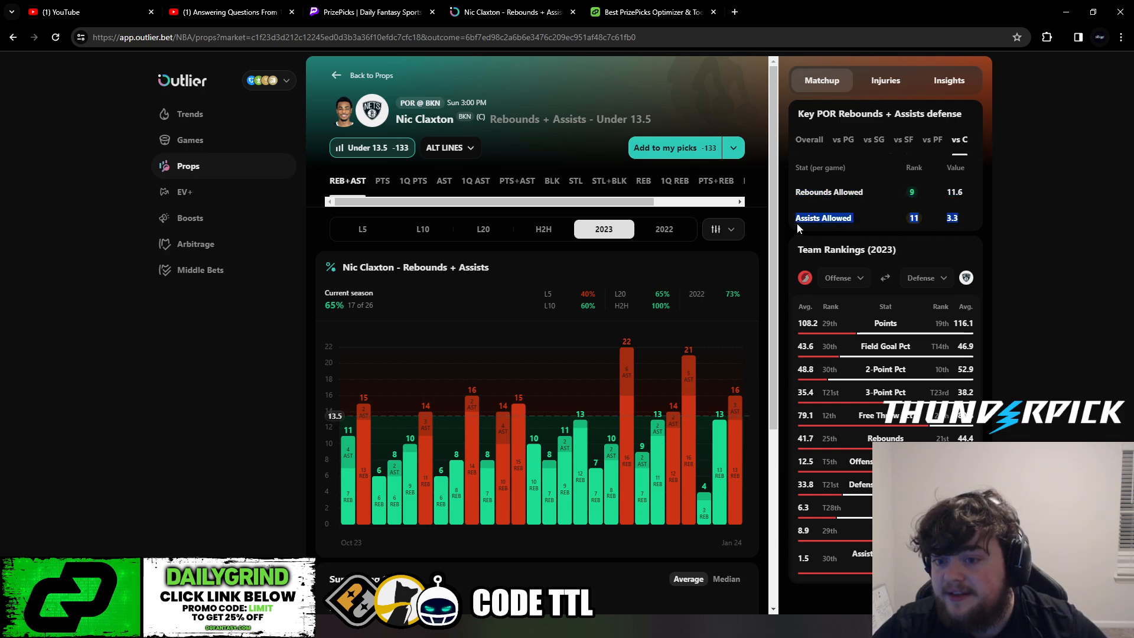
pyautogui.click(808, 139)
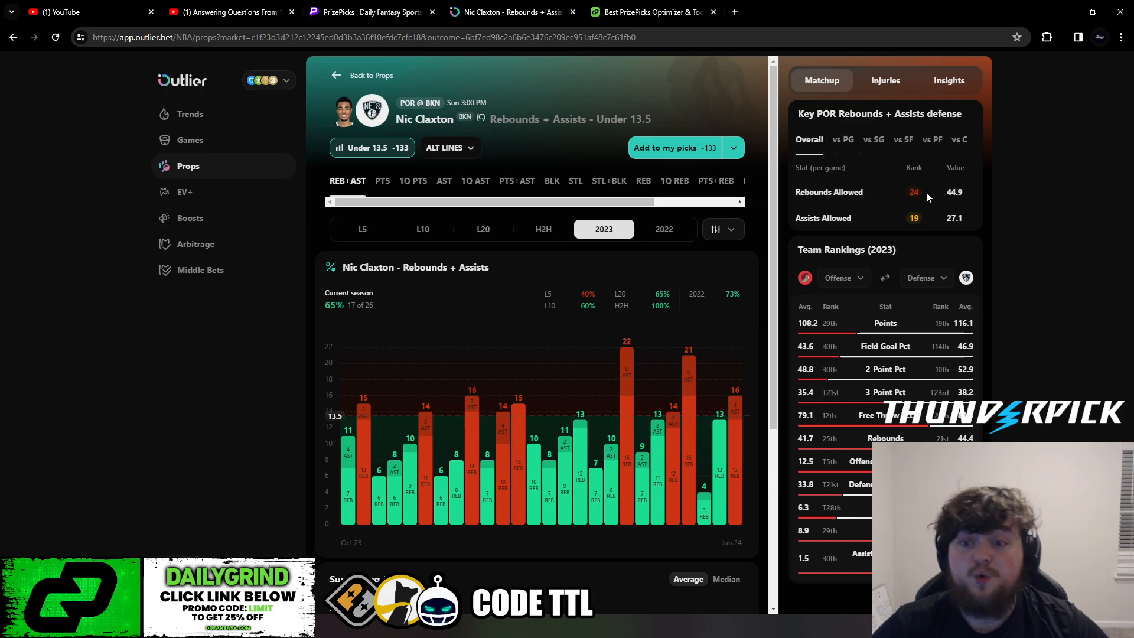
pyautogui.click(959, 140)
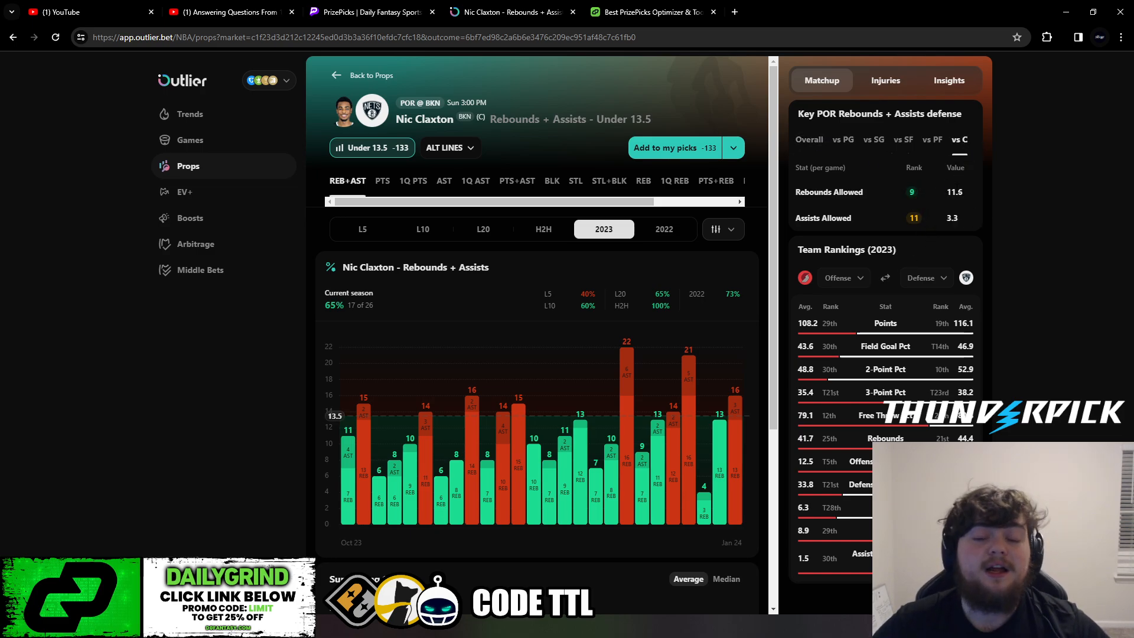
pyautogui.moveTo(914, 217)
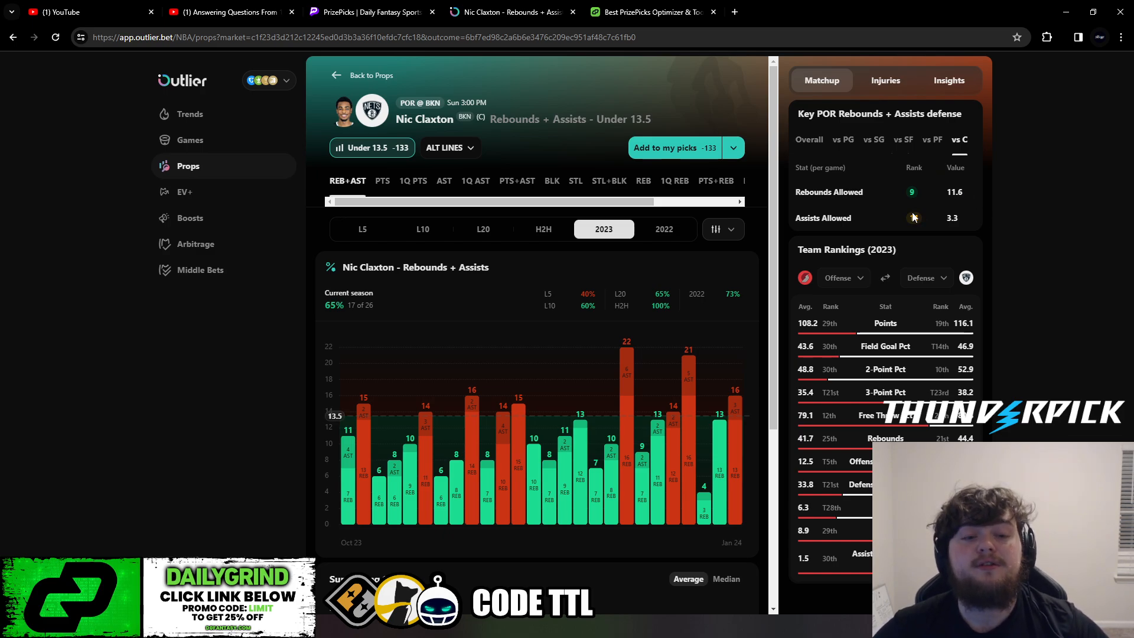
pyautogui.scroll(-3)
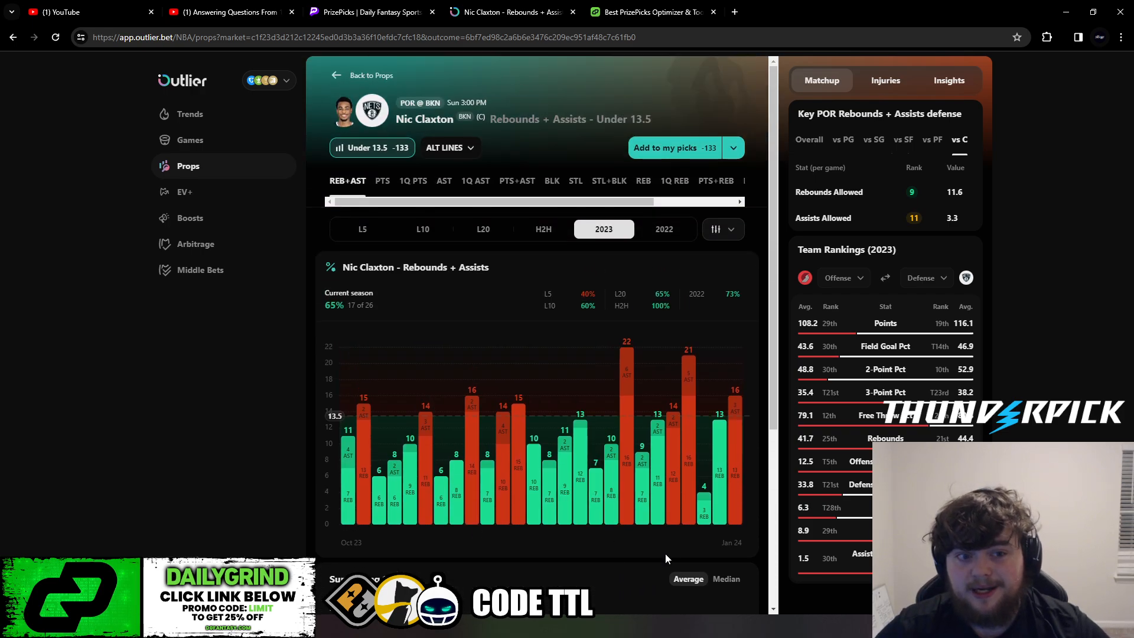
pyautogui.moveTo(735, 442)
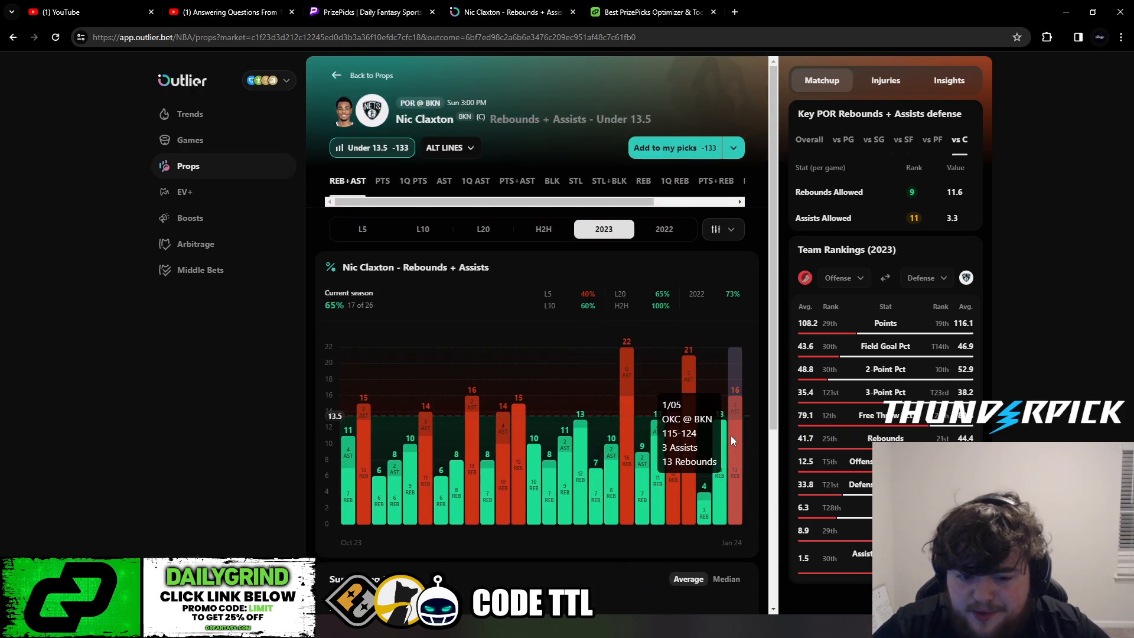
pyautogui.moveTo(721, 489)
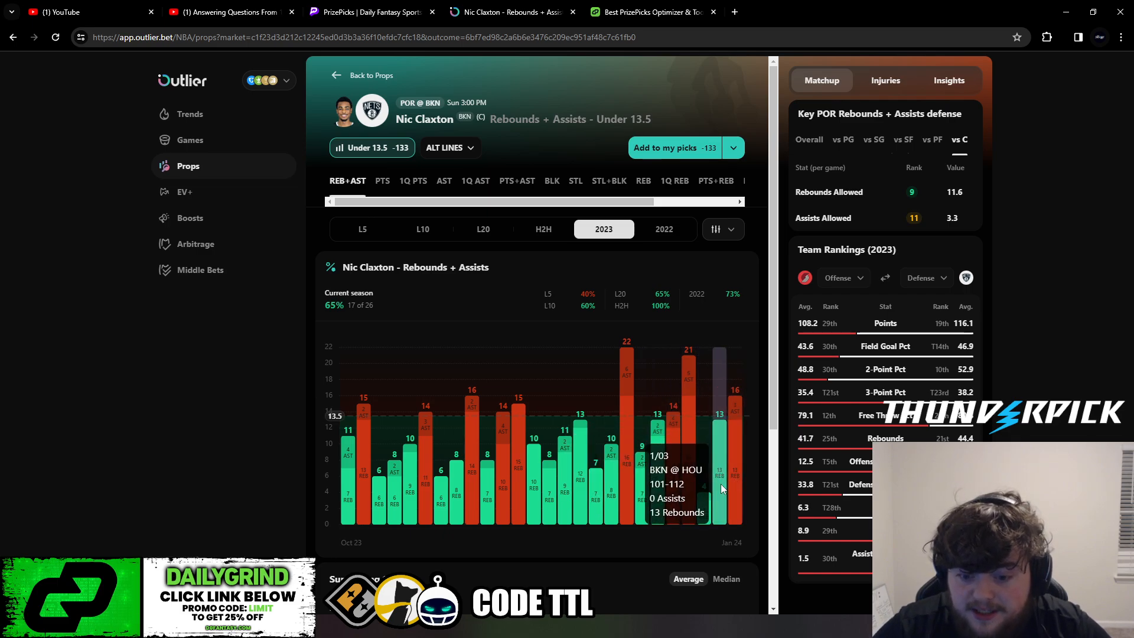
pyautogui.moveTo(533, 470)
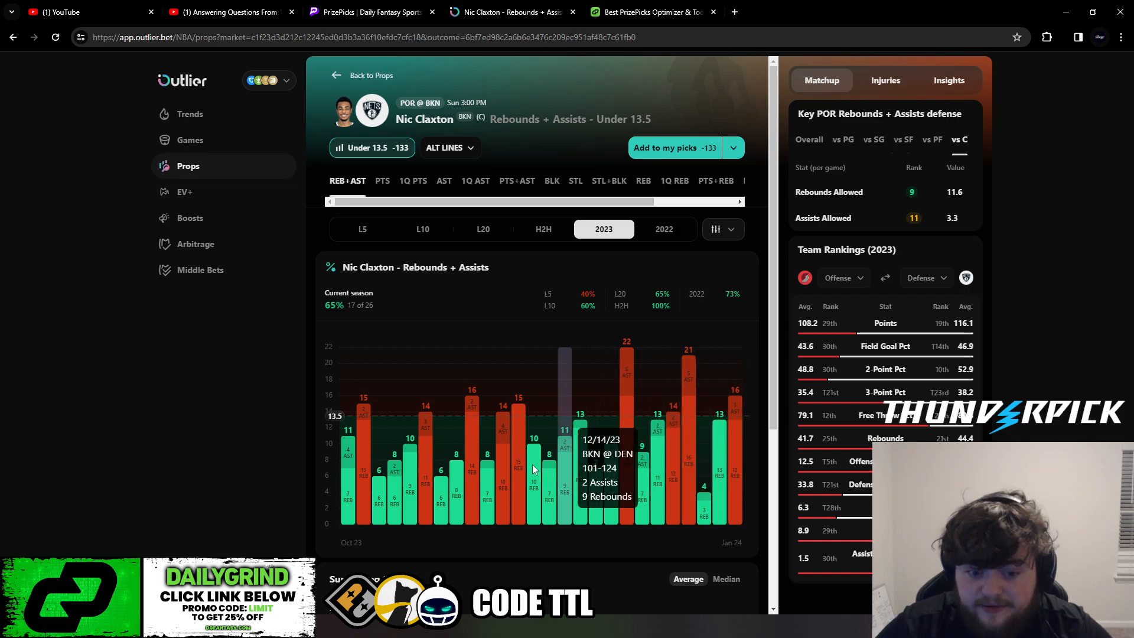
pyautogui.moveTo(697, 258)
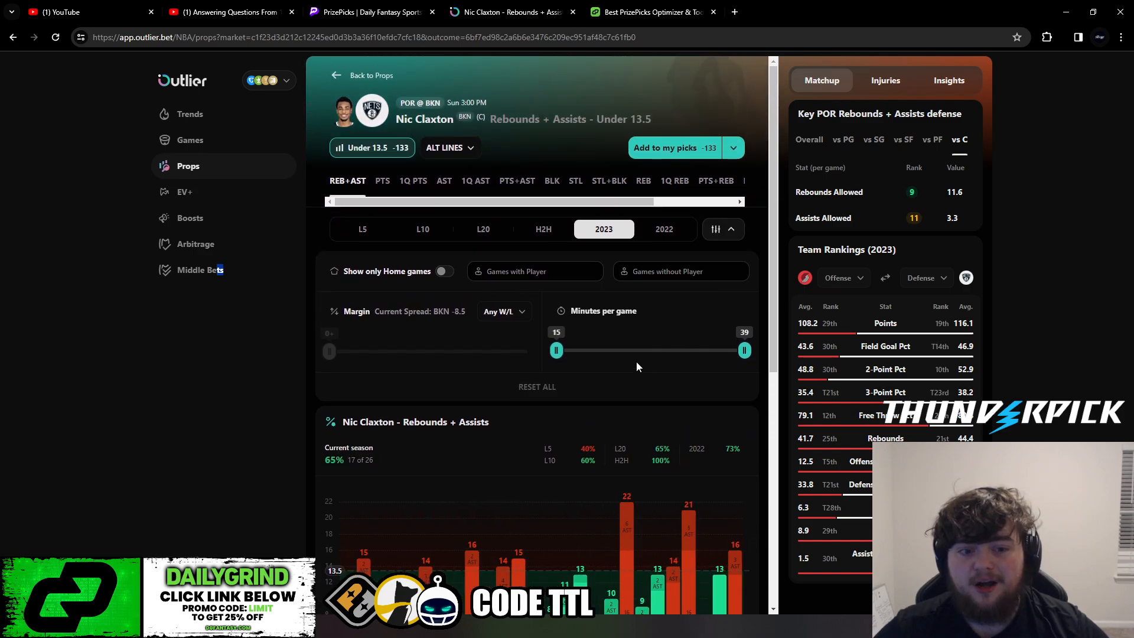
# - Expand the game filters panel with home-games, teammate, margin and 15–39 minutes options
pyautogui.click(444, 271)
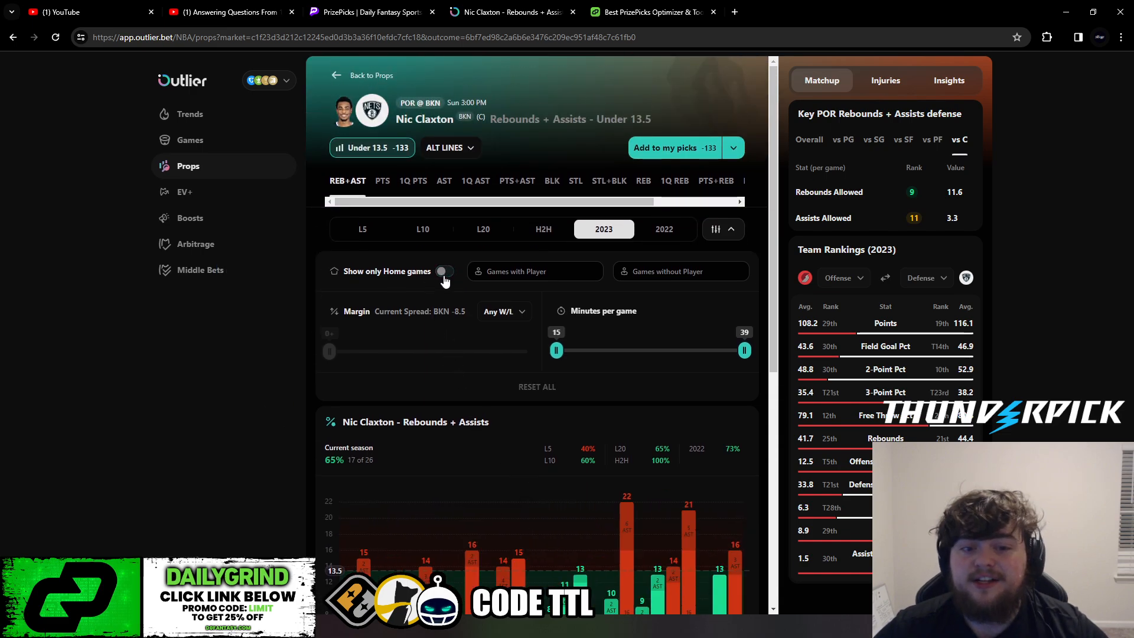
pyautogui.moveTo(229, 437)
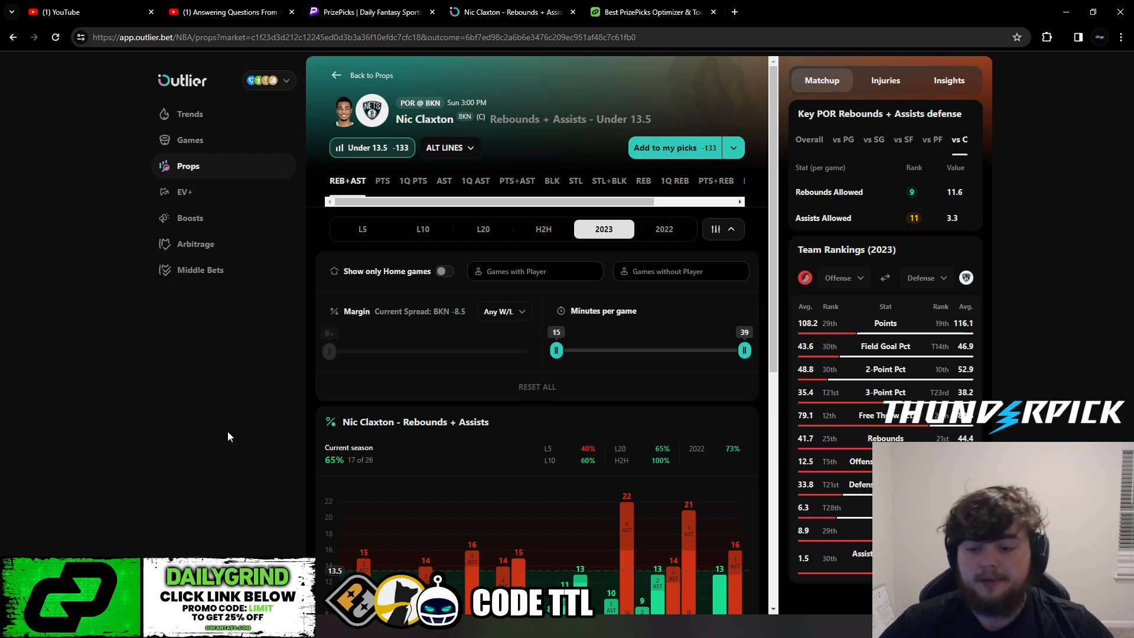
pyautogui.moveTo(272, 463)
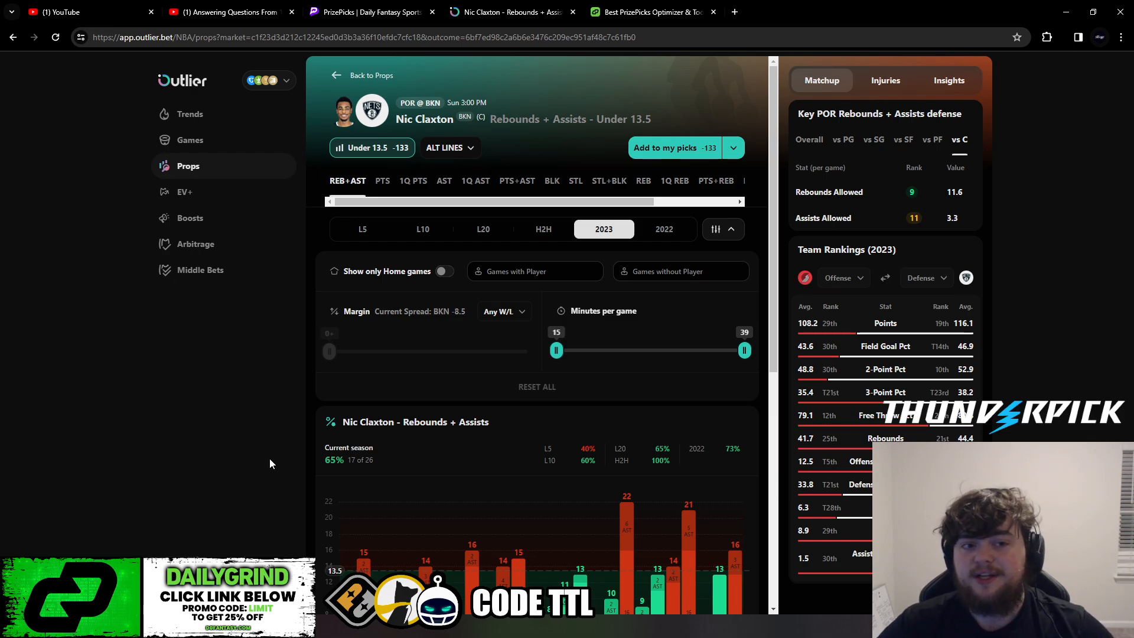